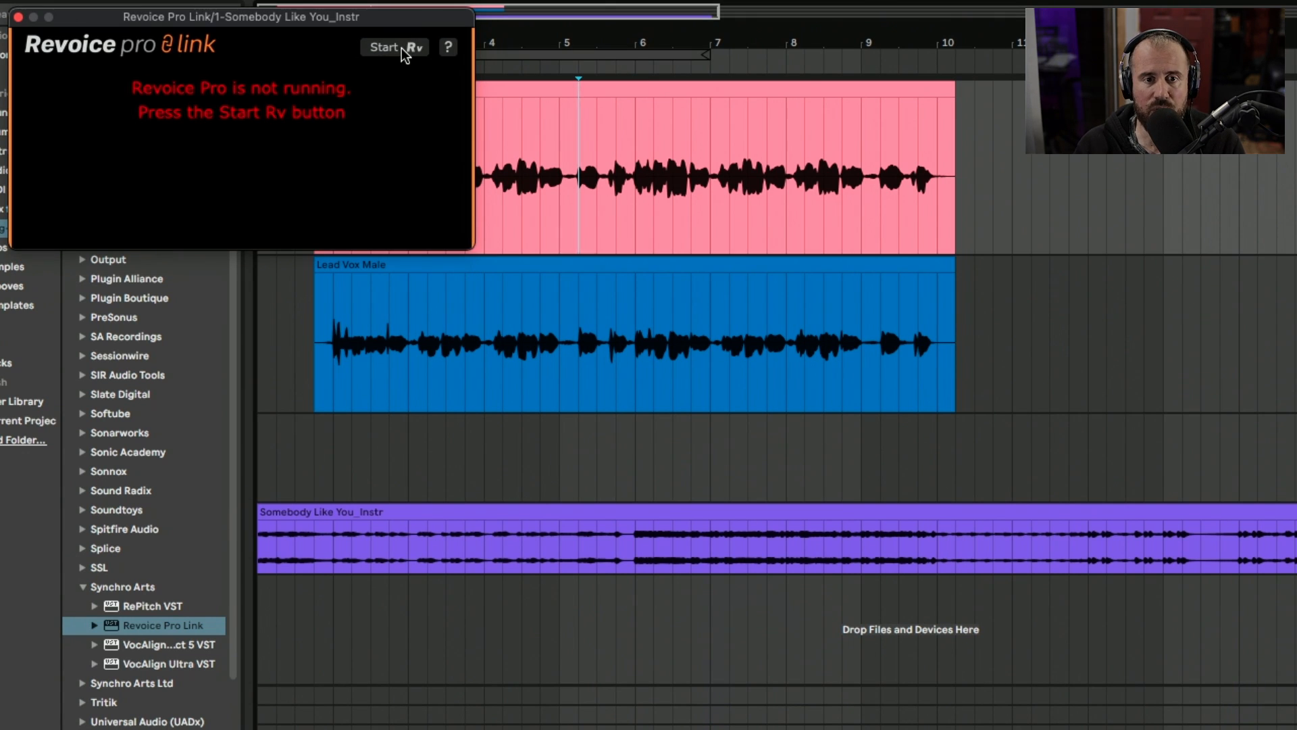
- Launch Revoice Pro with Start Rv in the Revoice Pro Link plug-in
left_click(393, 46)
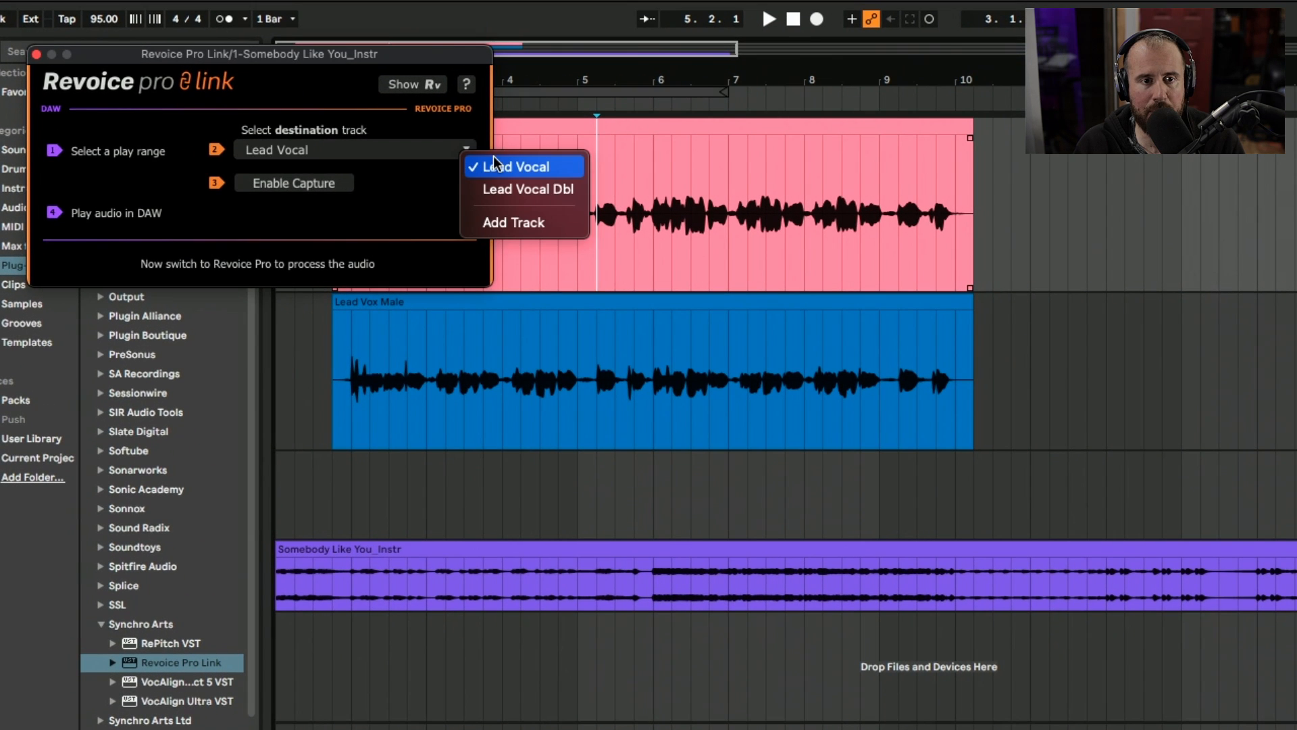
- Confirm Lead Vocal as destination, route Lead Vox Male to Lead Vocal Dbl, and enable capture
left_click(524, 167)
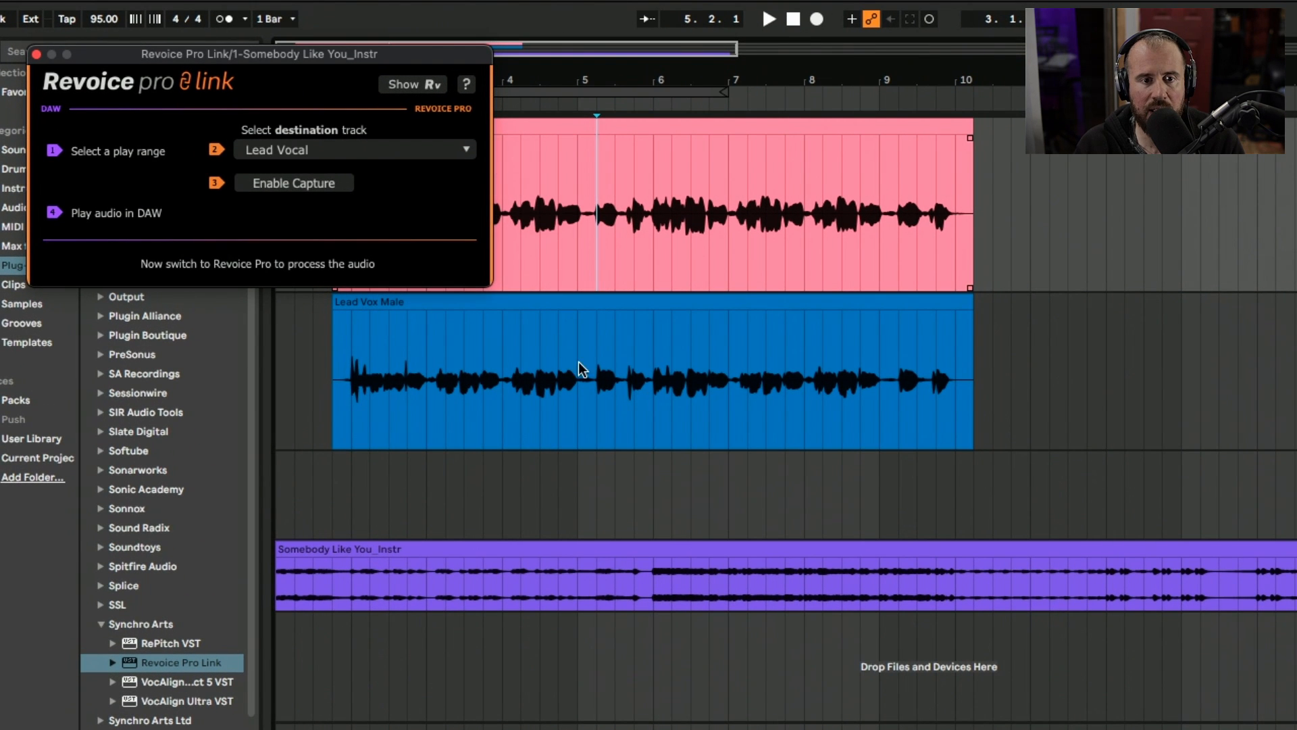
left_click(354, 150)
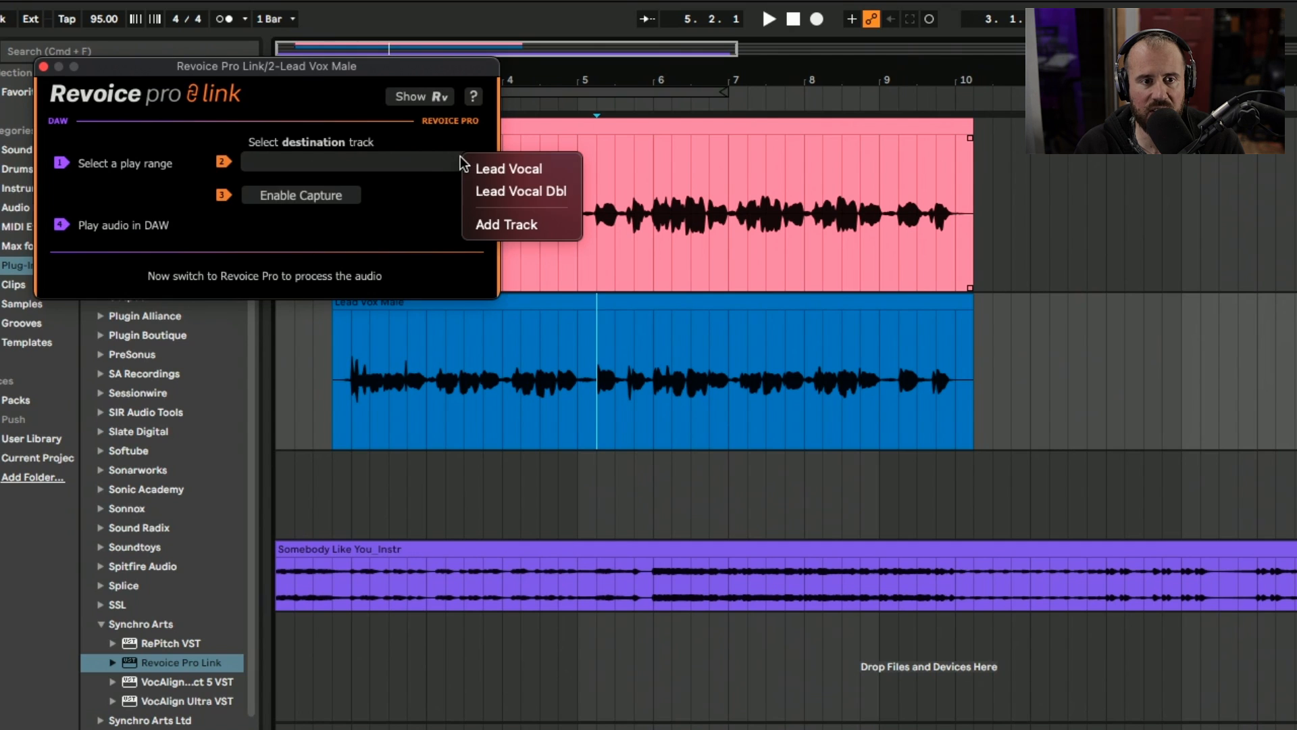
left_click(521, 191)
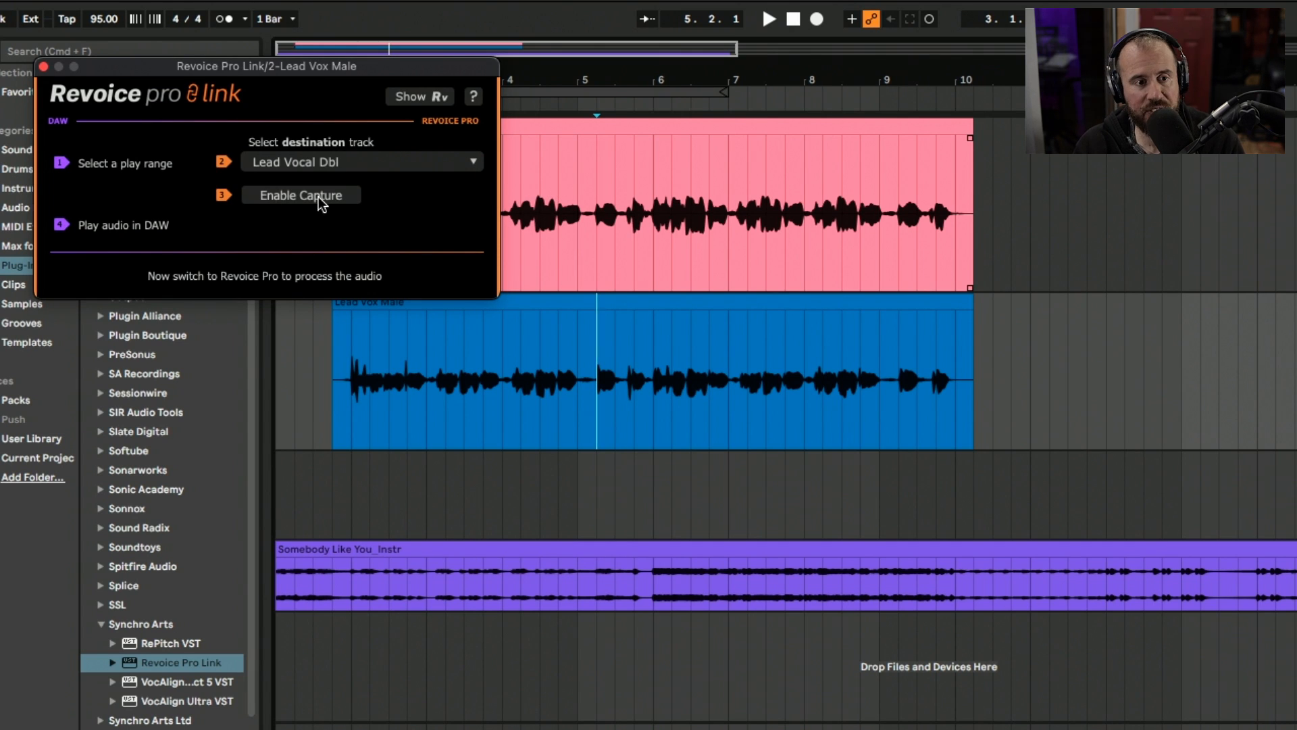
left_click(300, 195)
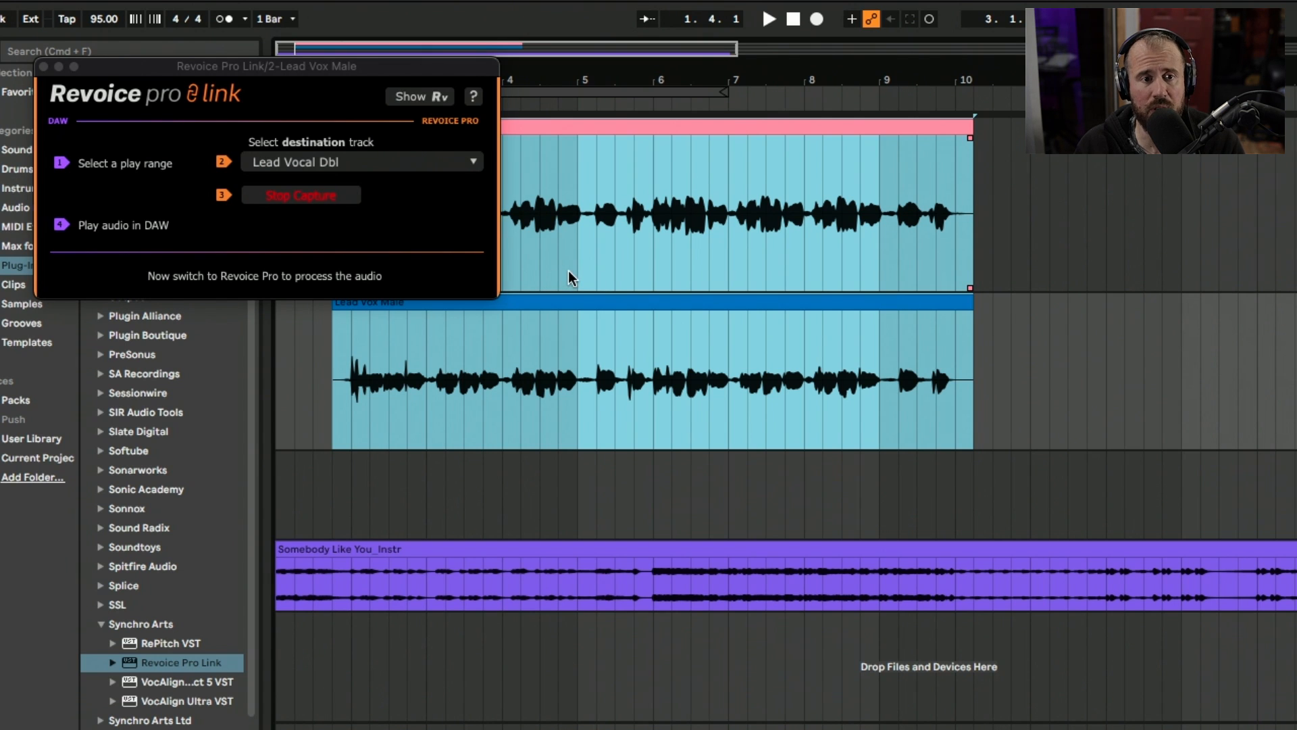
- Play the selected vocal range to the end so both vocal parts are captured
left_click(768, 18)
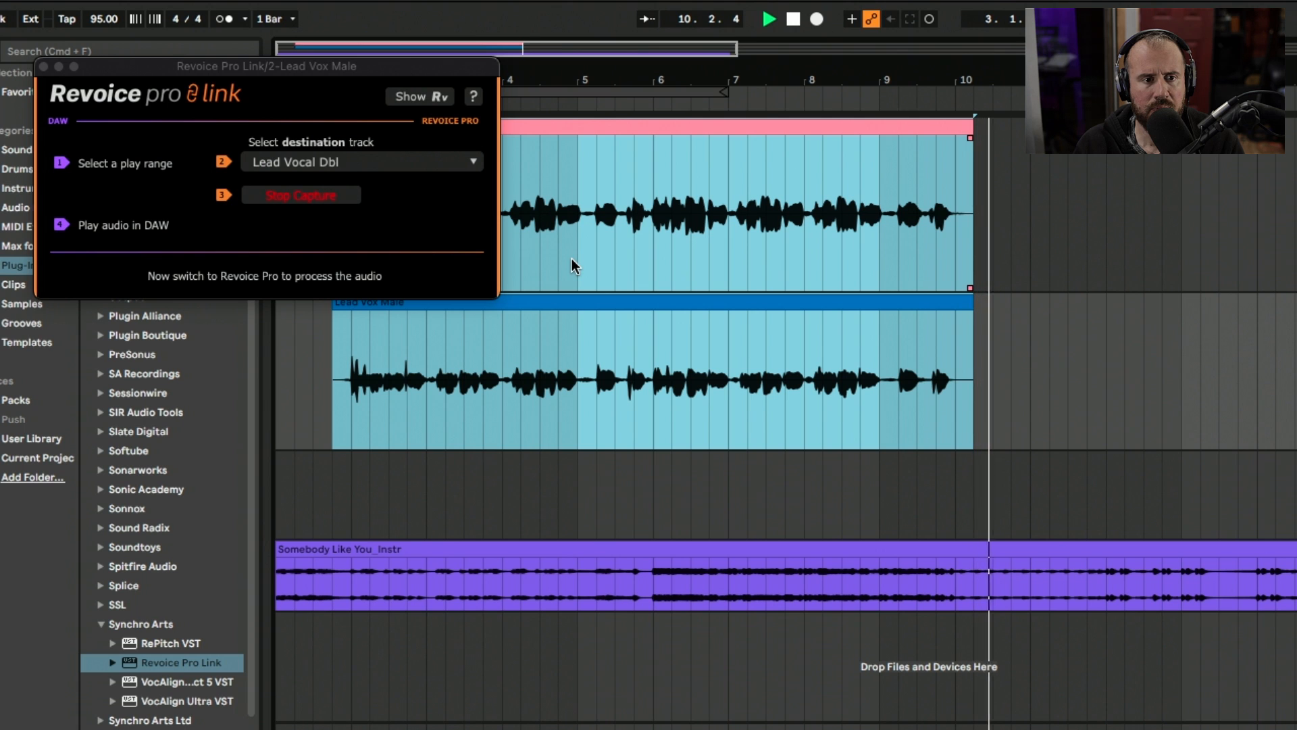
left_click(300, 194)
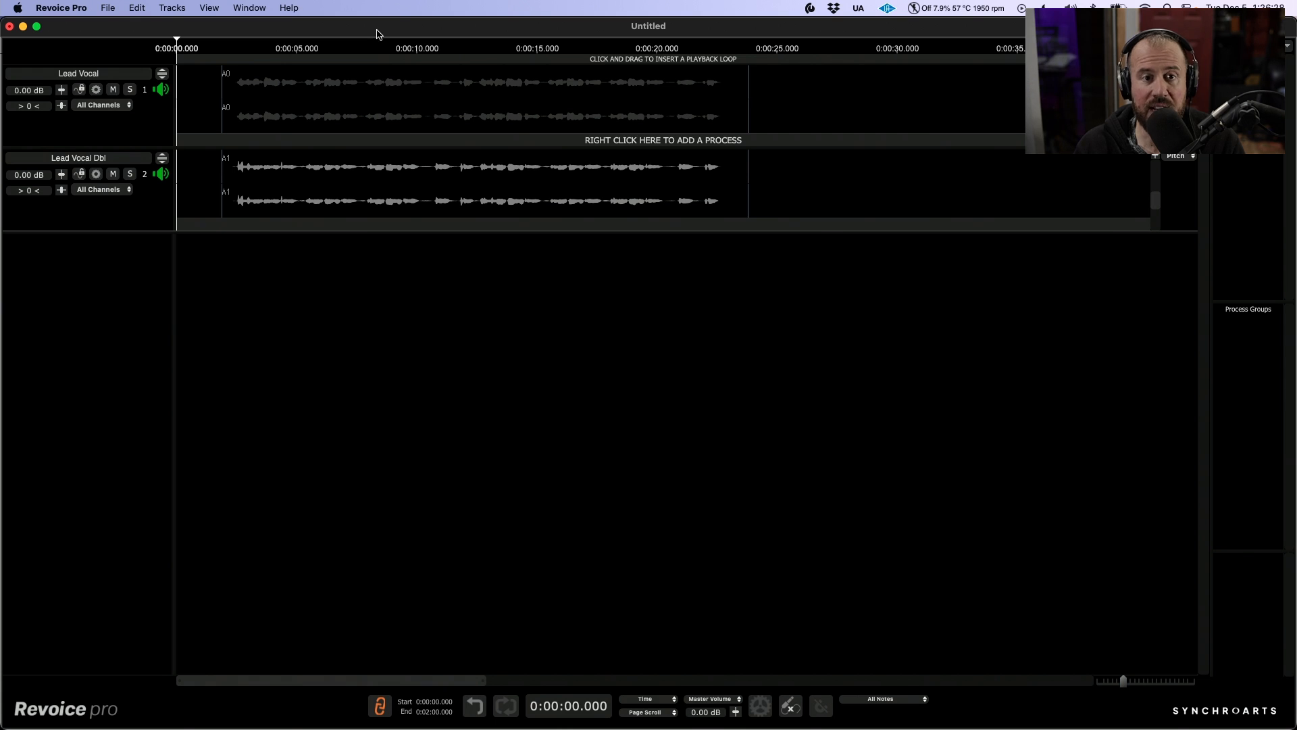
- Add Adjust Pitch/Timing/Level to Lead Vocal, solo it, and show only channel 1
left_click(171, 8)
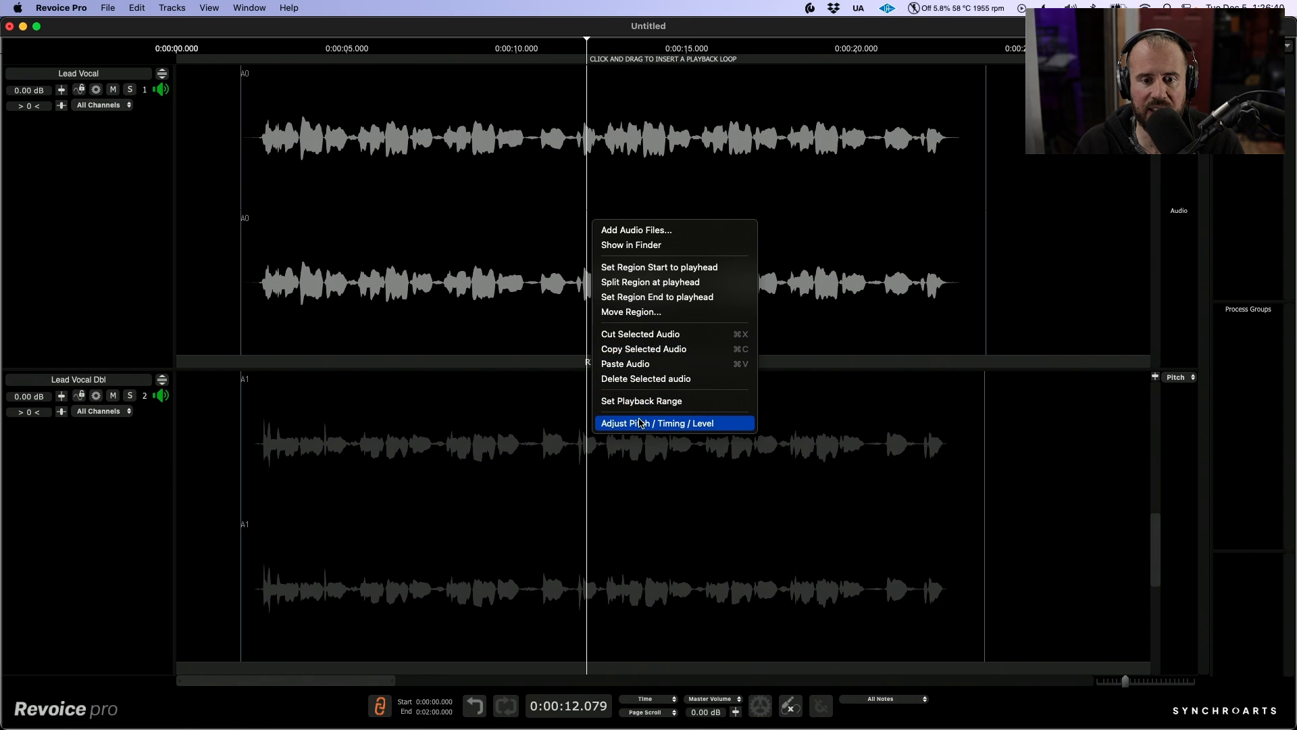
left_click(656, 423)
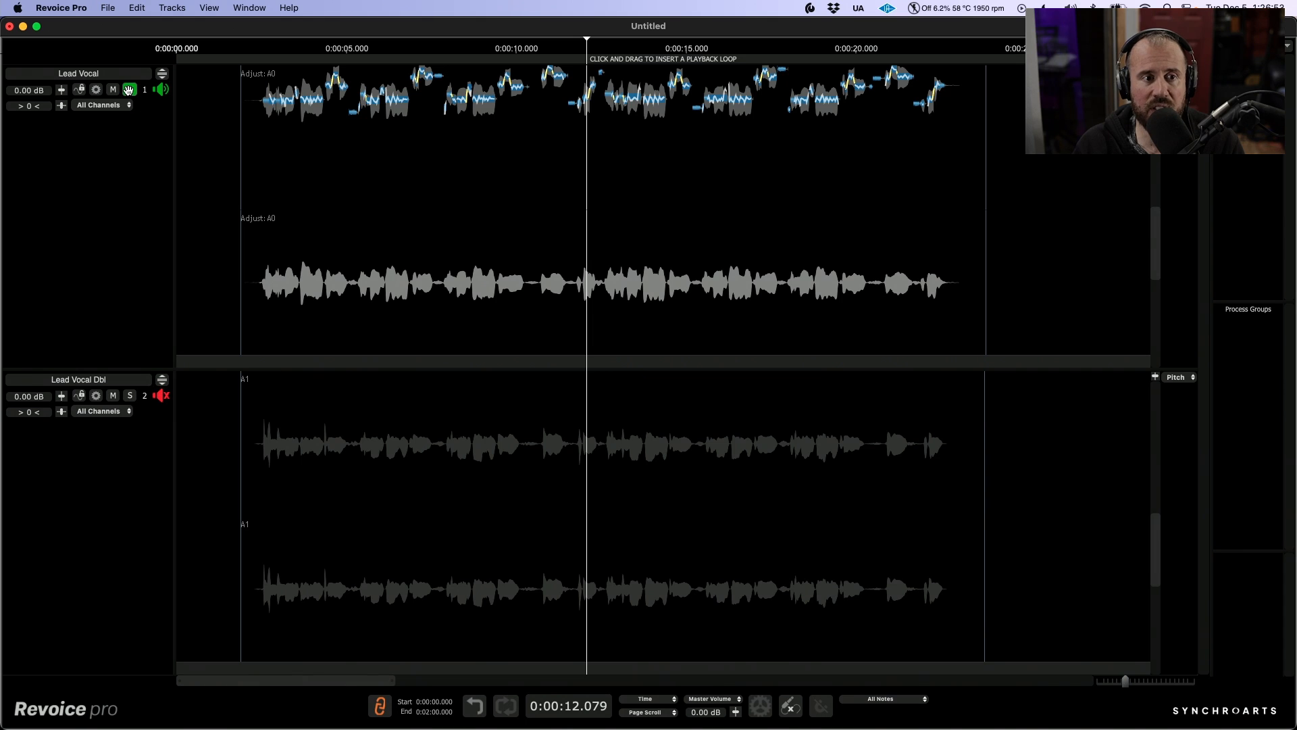
left_click(129, 89)
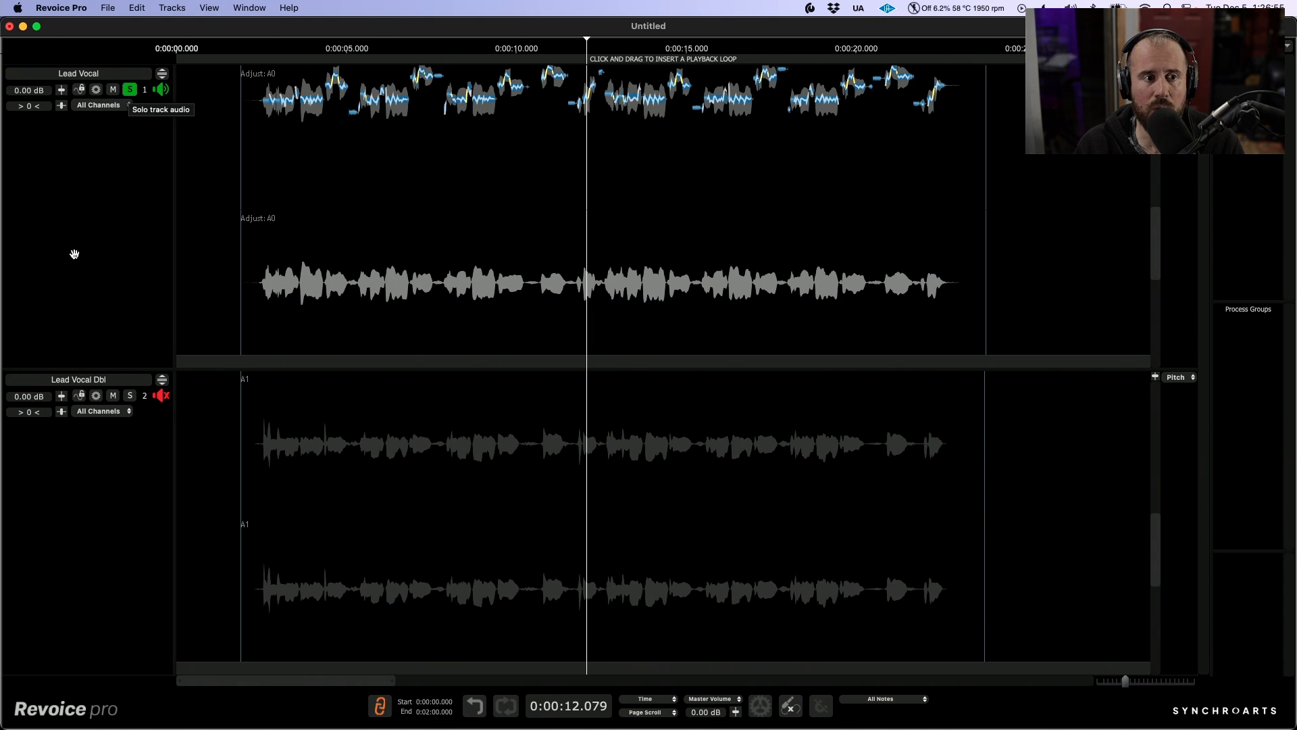
mouse_move(444, 192)
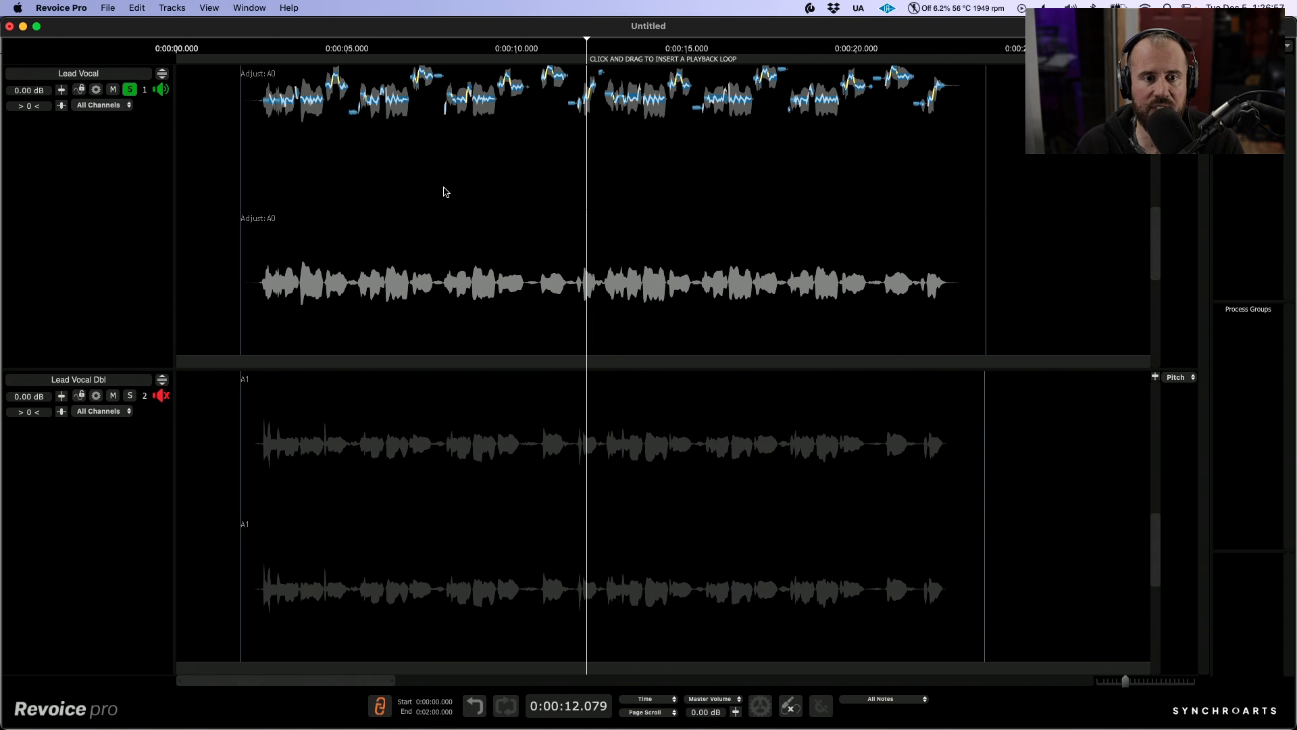
left_click(103, 104)
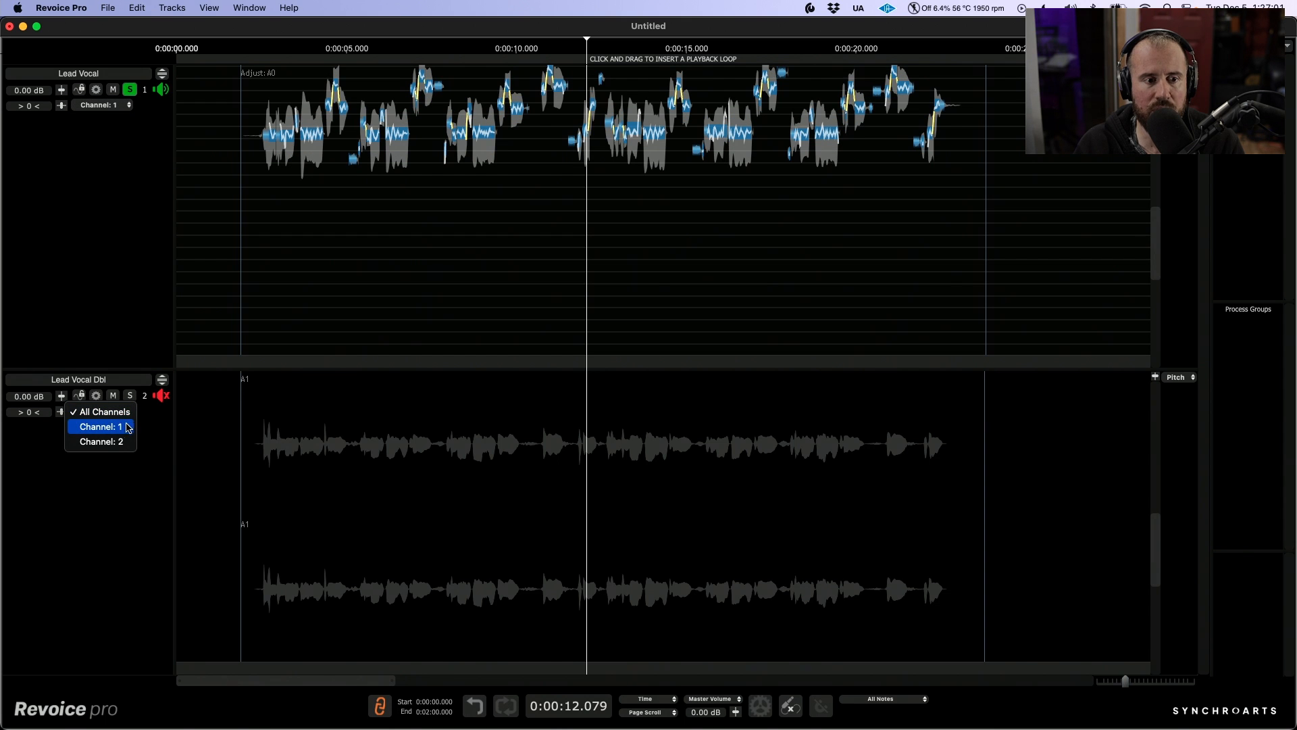
left_click(98, 427)
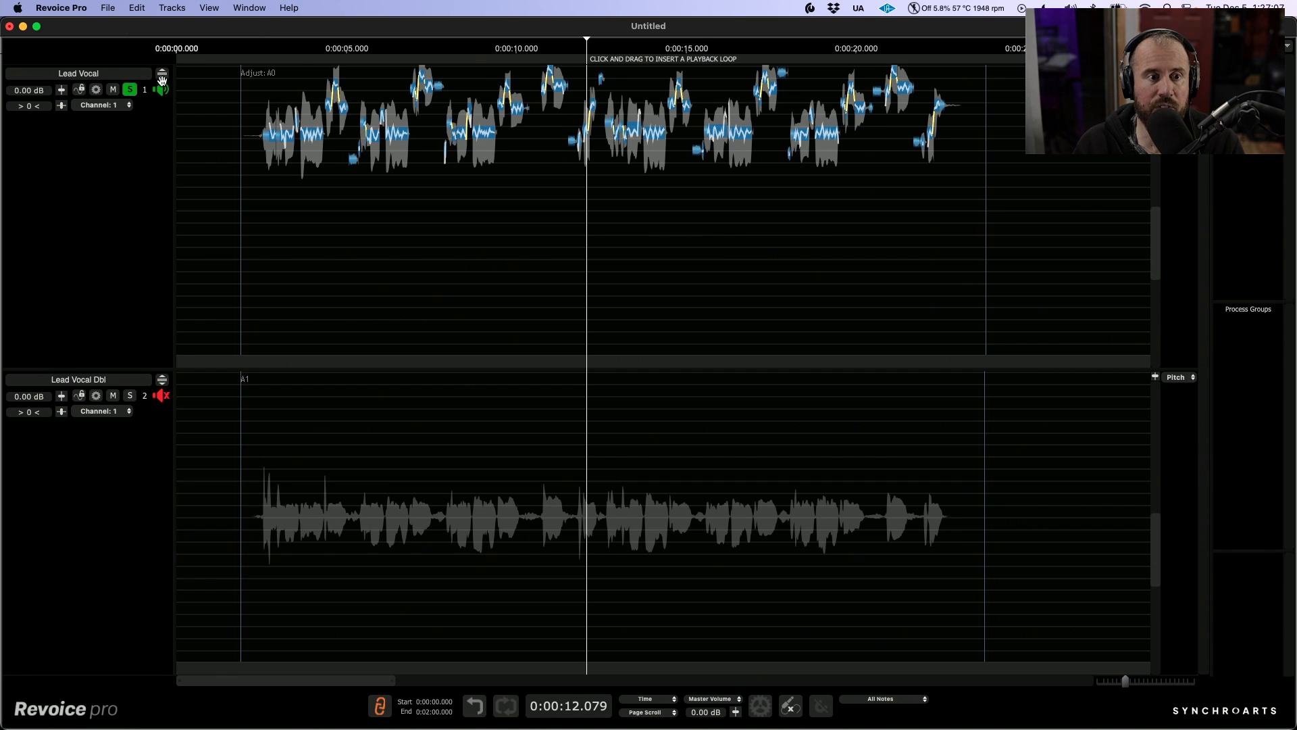
- Expand the Lead Vocal track to show its note blobs around G4 to C5
left_click(162, 74)
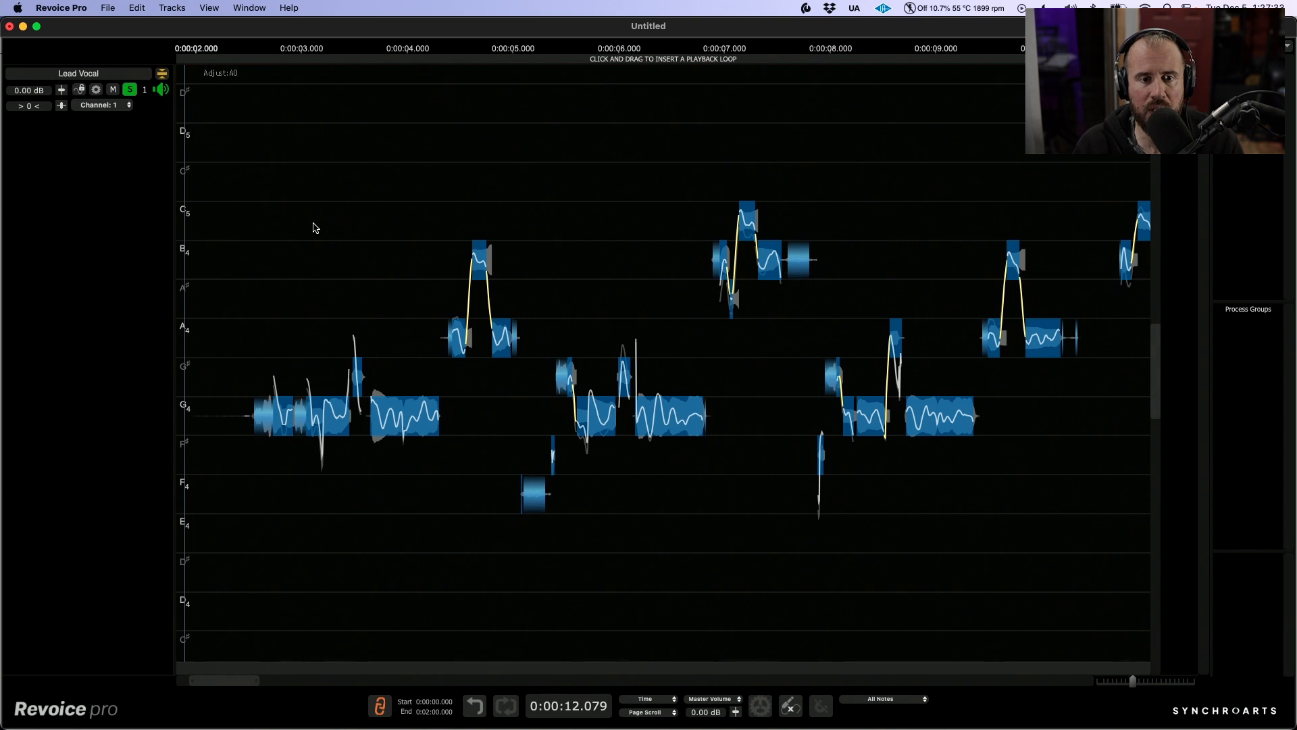
mouse_move(391, 228)
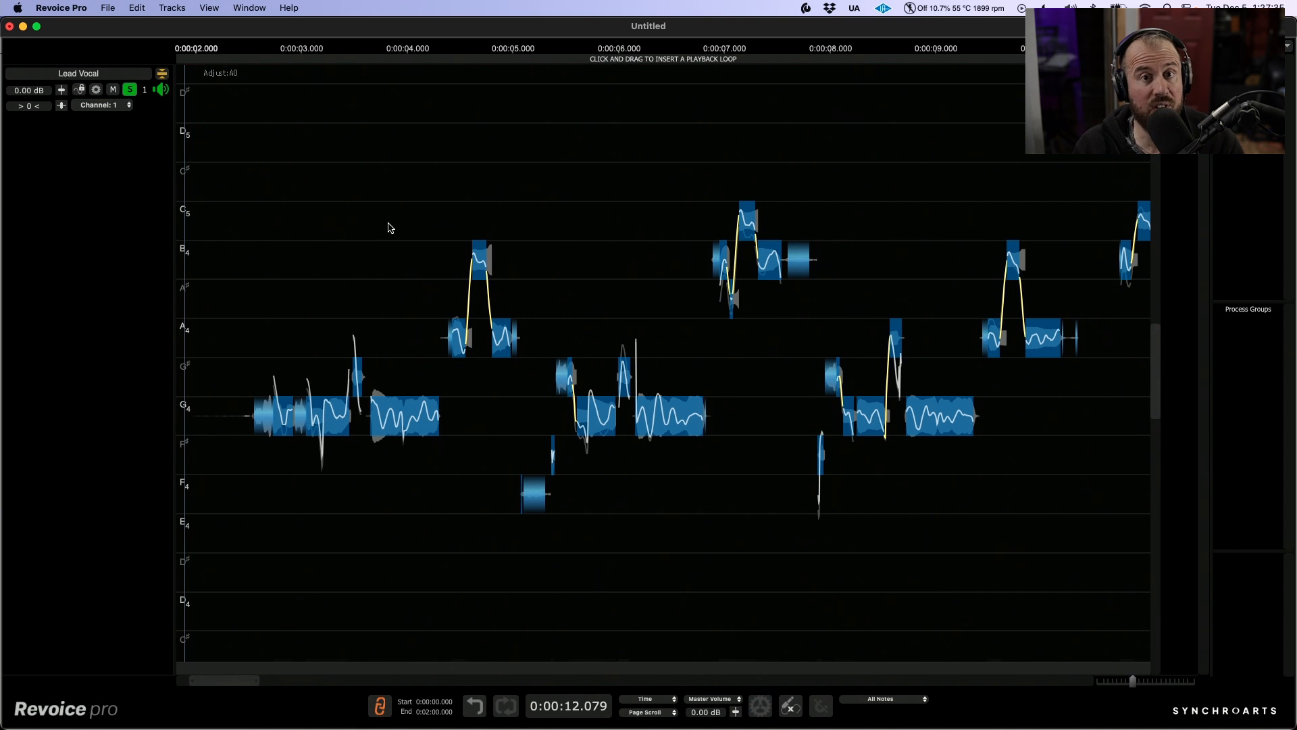
mouse_move(394, 229)
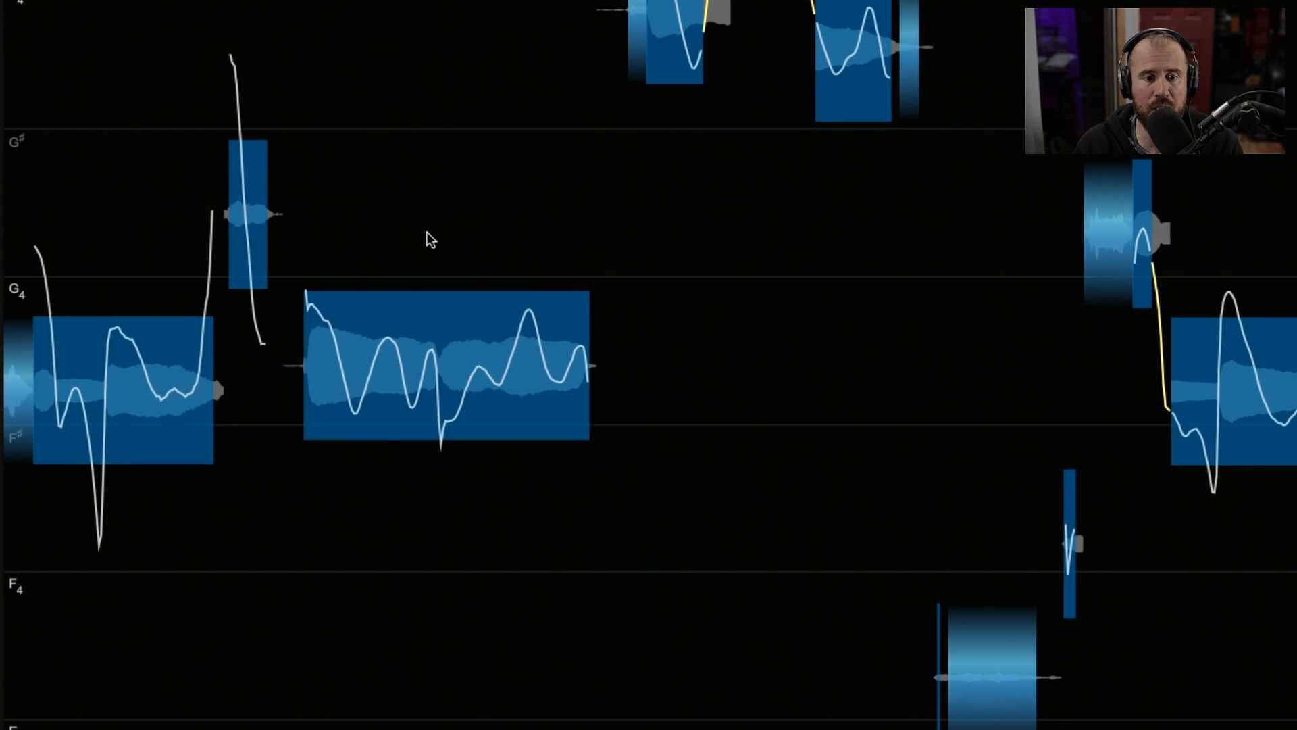
- Select the sustained G4 note reading 10 cents flat
left_click(446, 368)
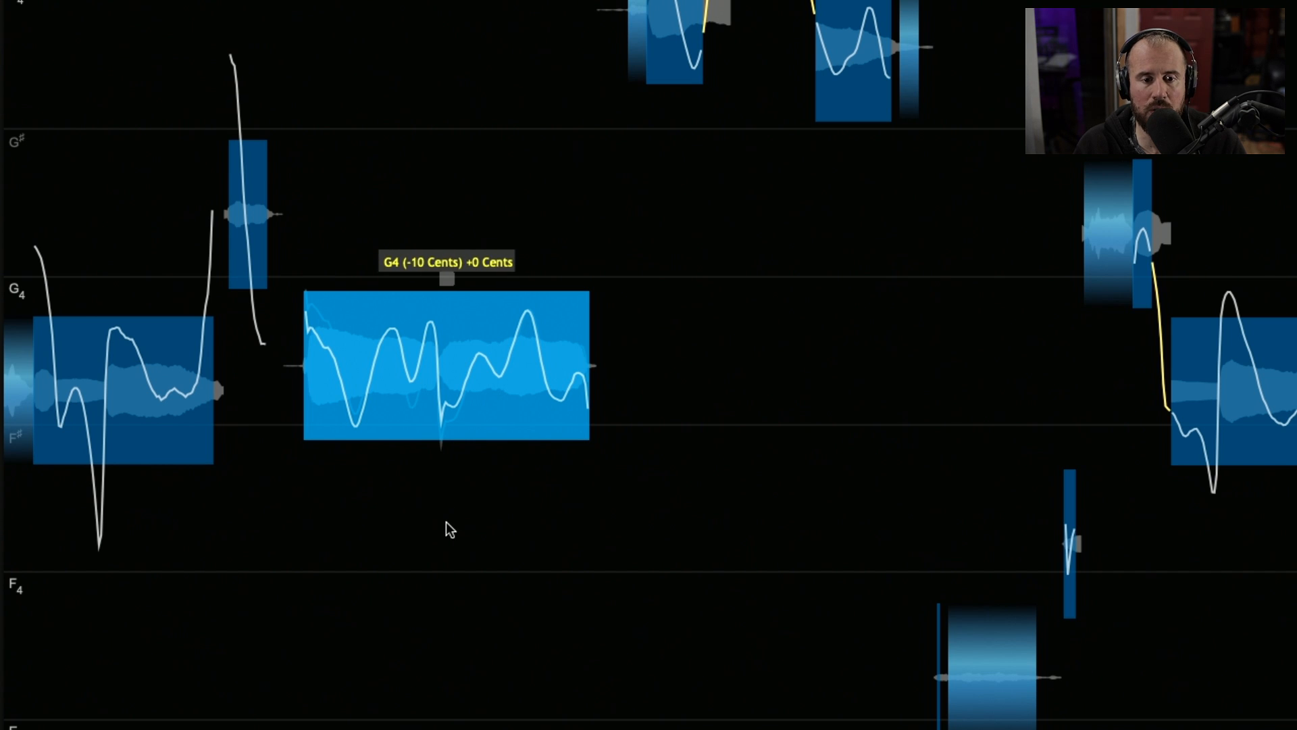
- Shift the long G4 note about 27 cents down, then 56 cents sharp, then reset all changes
left_click(447, 368)
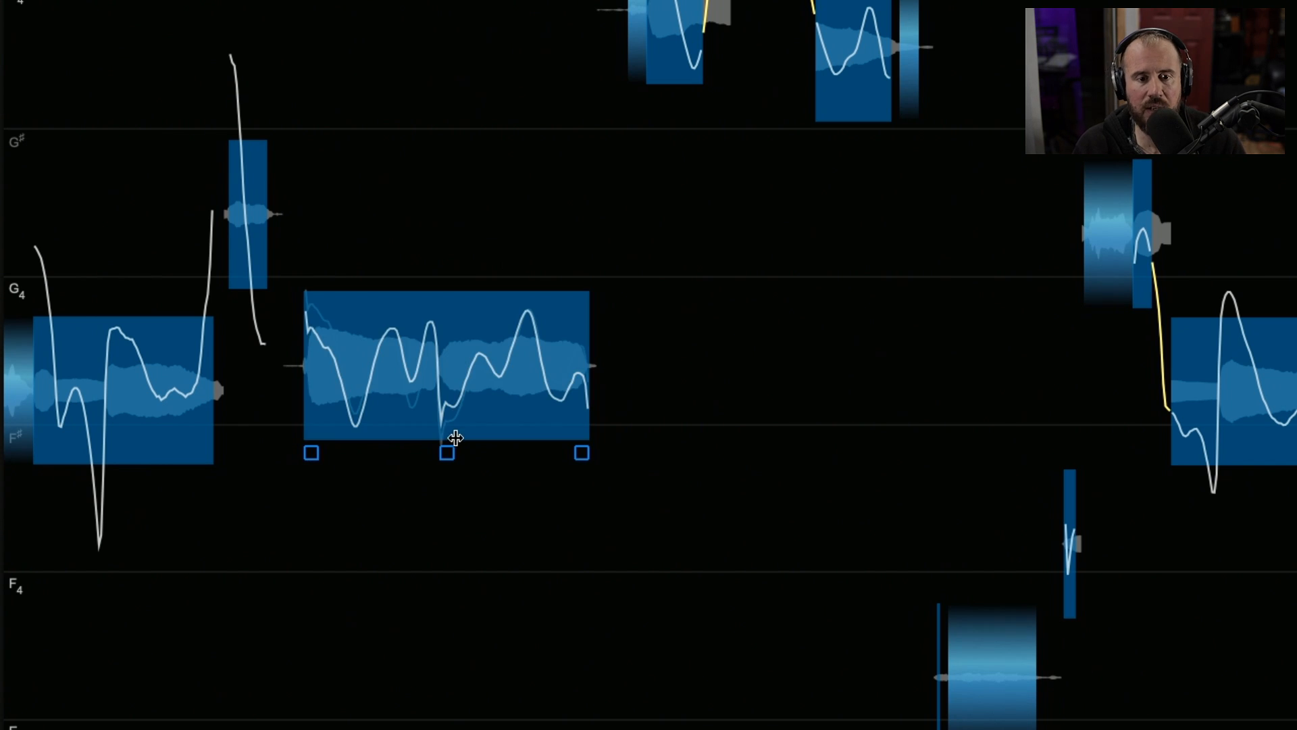
left_click(446, 368)
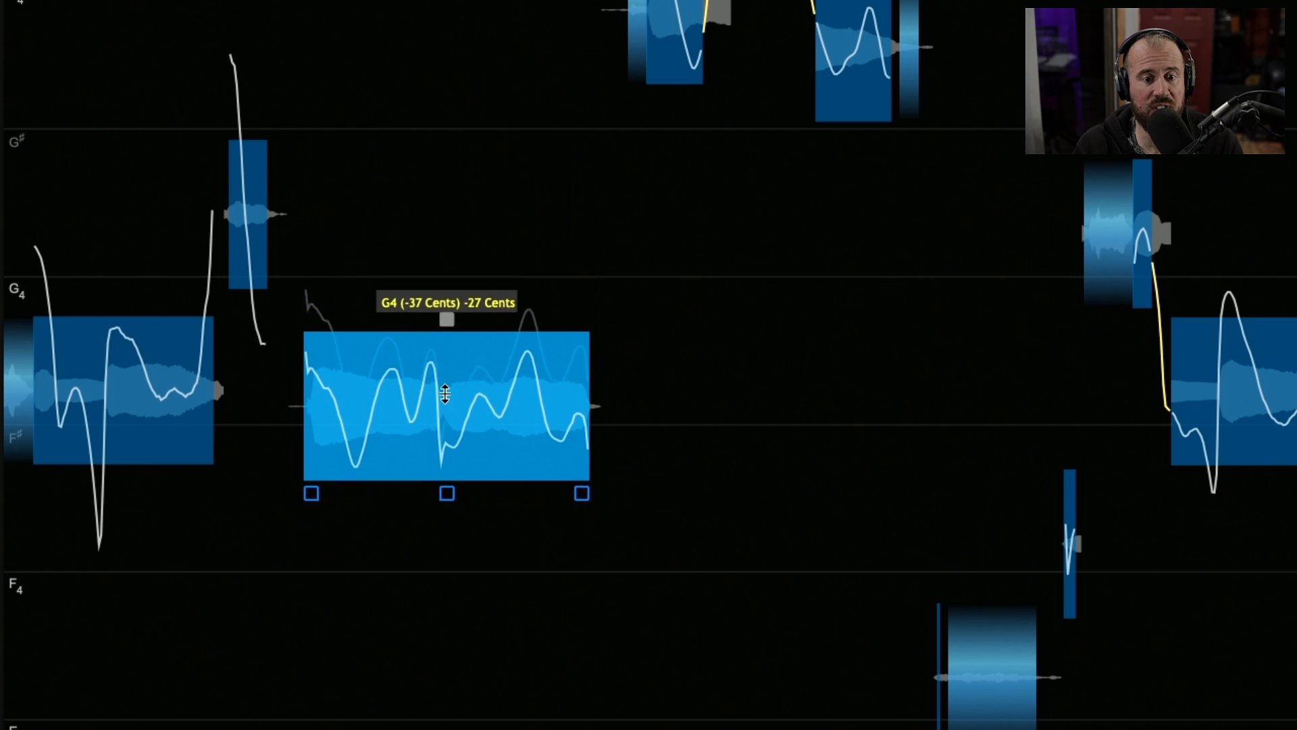
left_click_drag(446, 395, 439, 266)
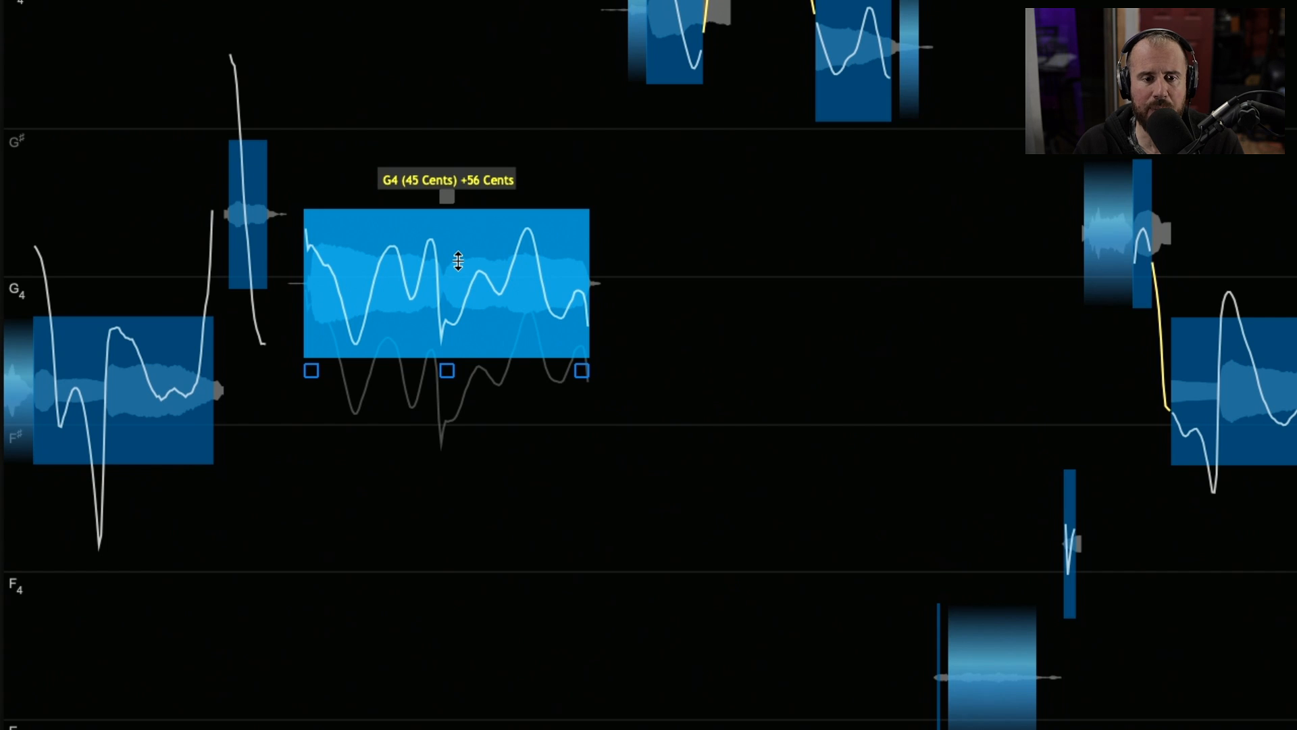
left_click_drag(457, 259, 447, 323)
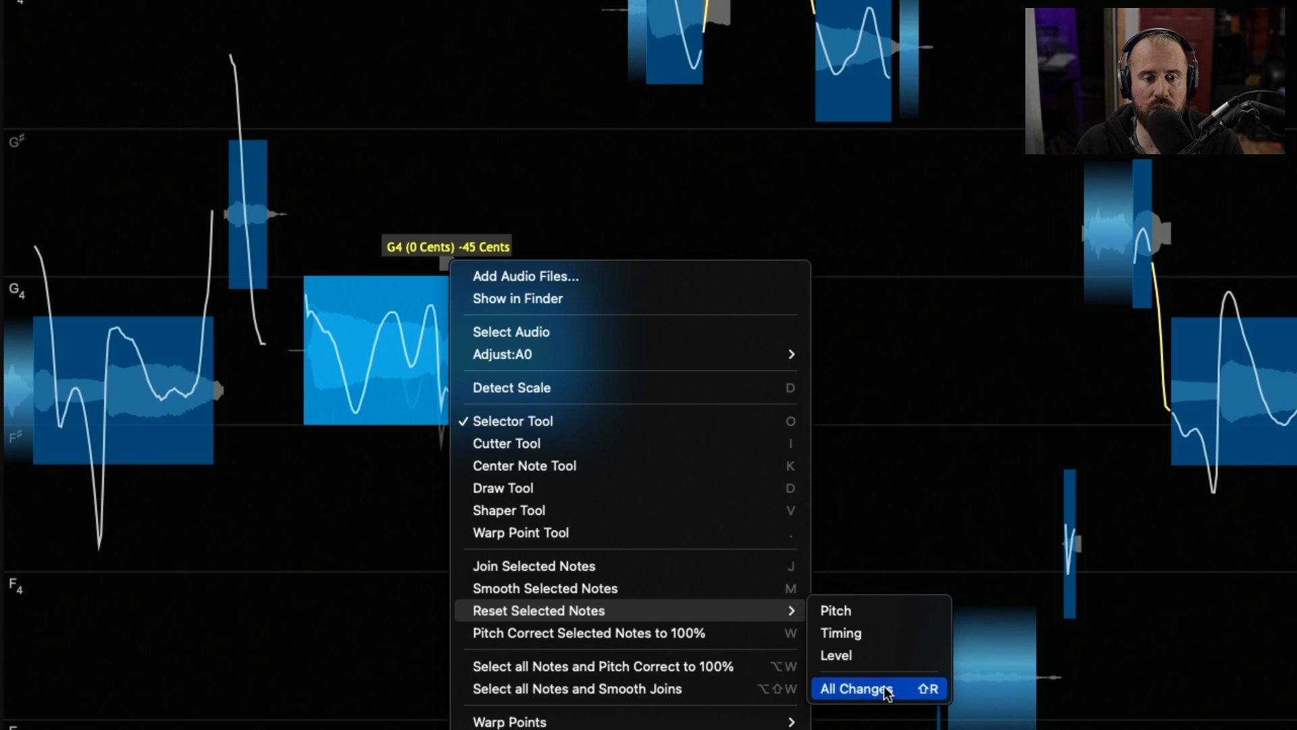
left_click(857, 689)
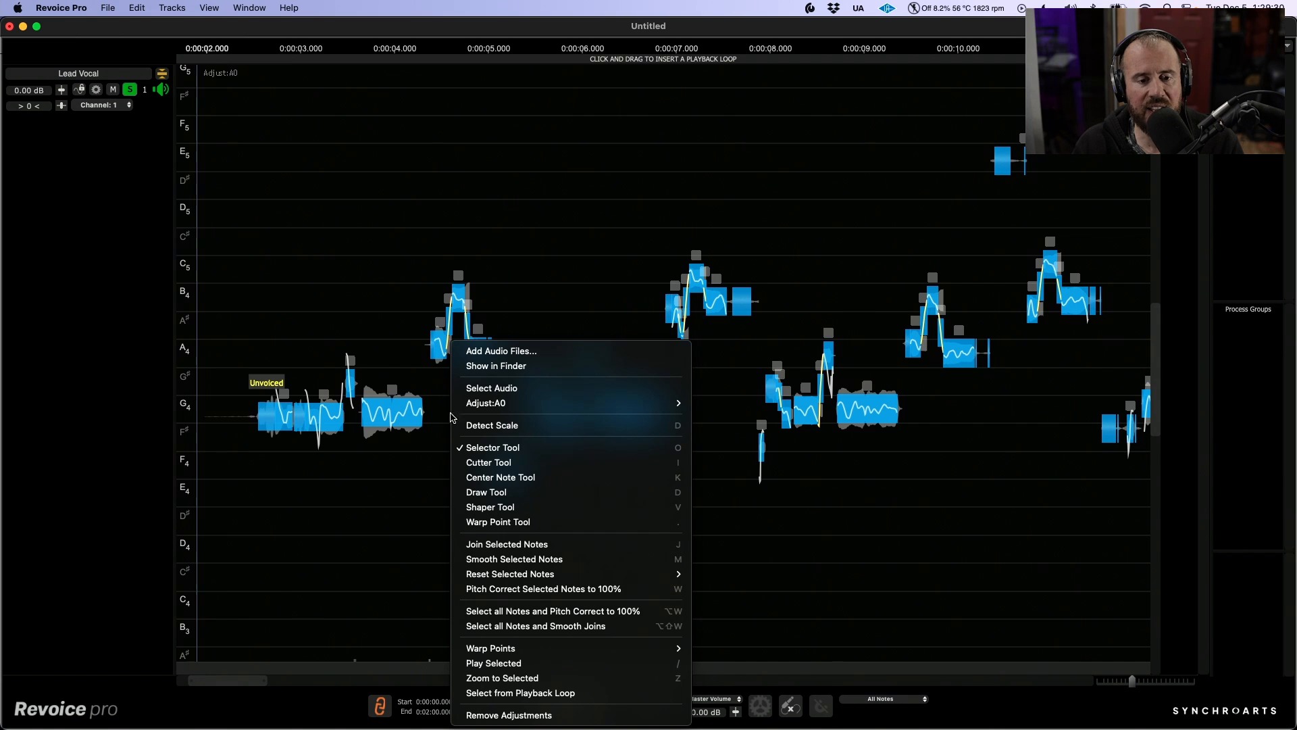
- Use the Center Note tool to raise correction from about 46% to about 93%
left_click(500, 476)
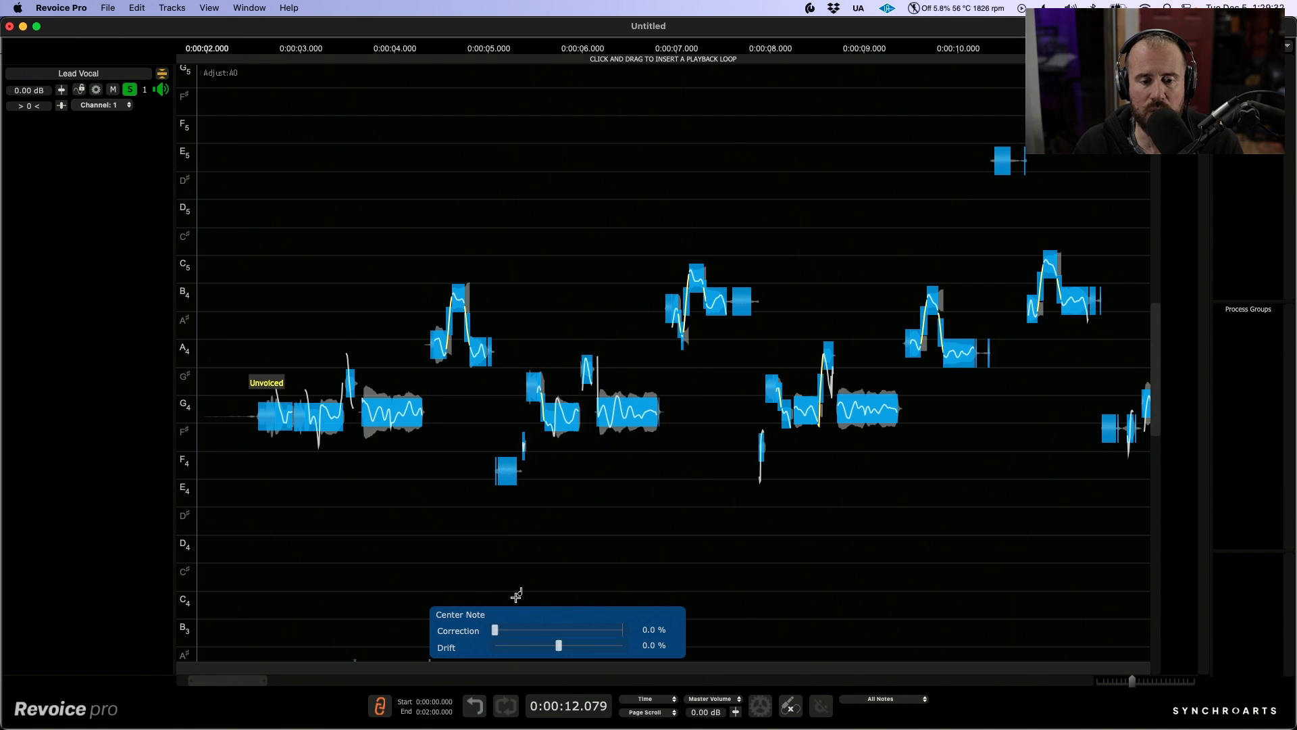
left_click_drag(494, 630, 552, 630)
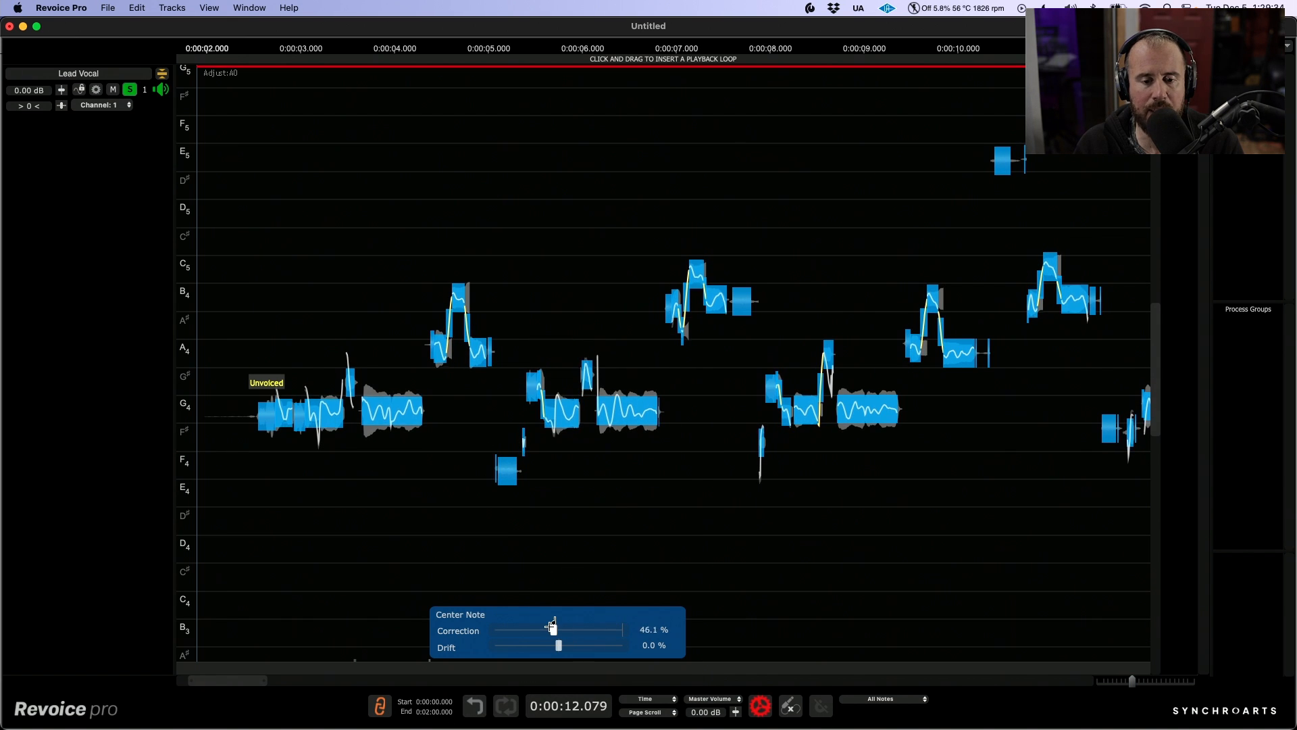
left_click_drag(553, 629, 613, 630)
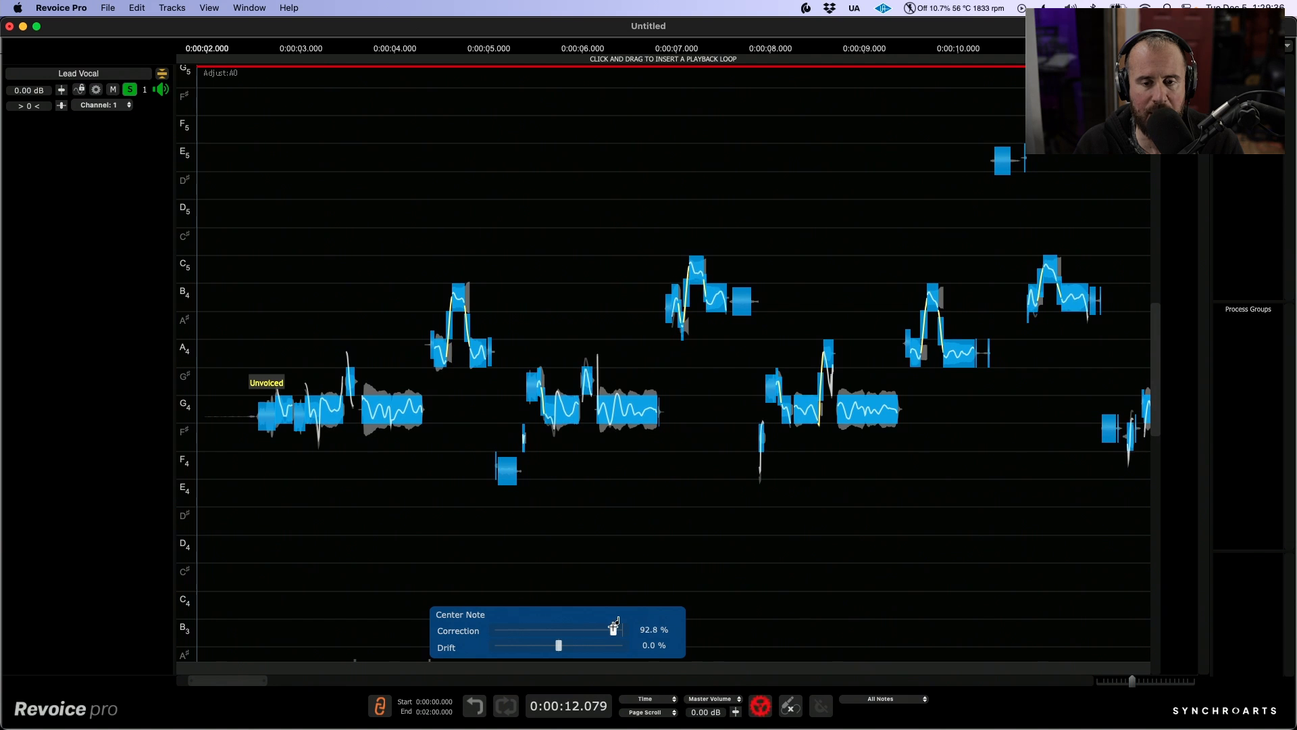
left_click_drag(616, 629, 609, 629)
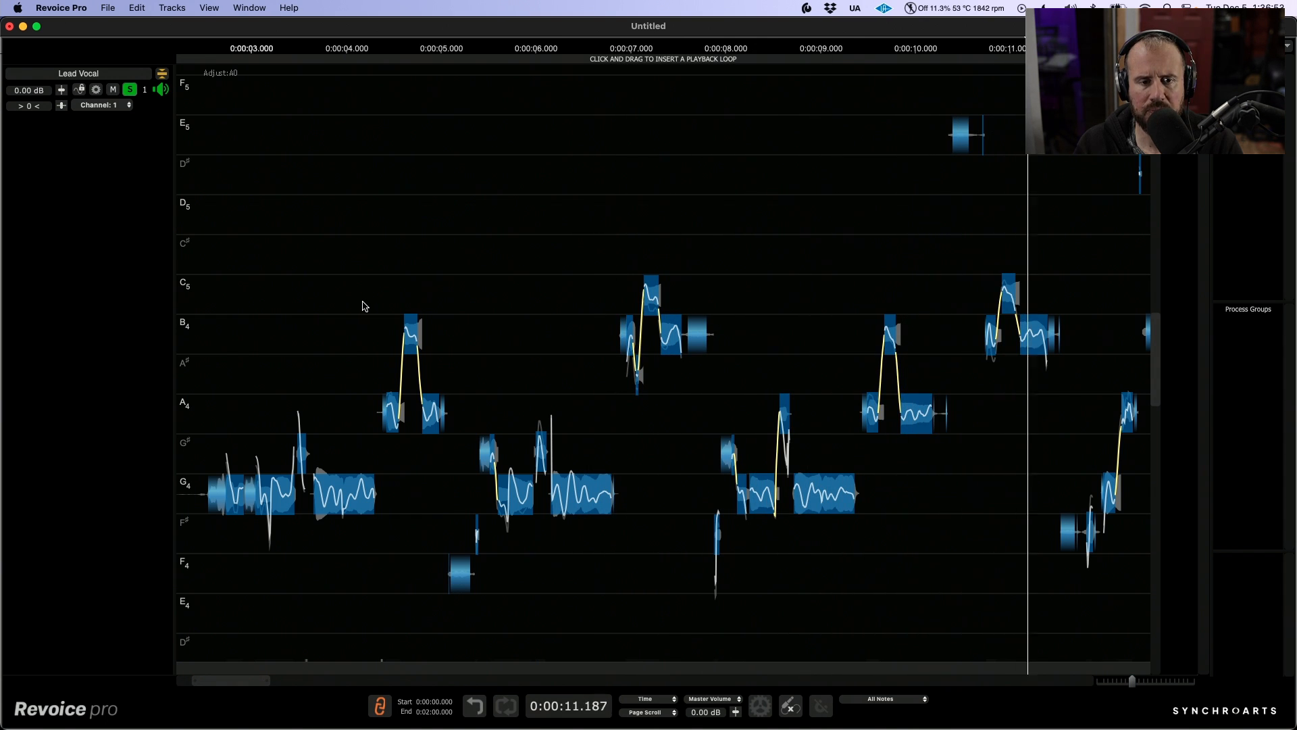
scroll("right", 3)
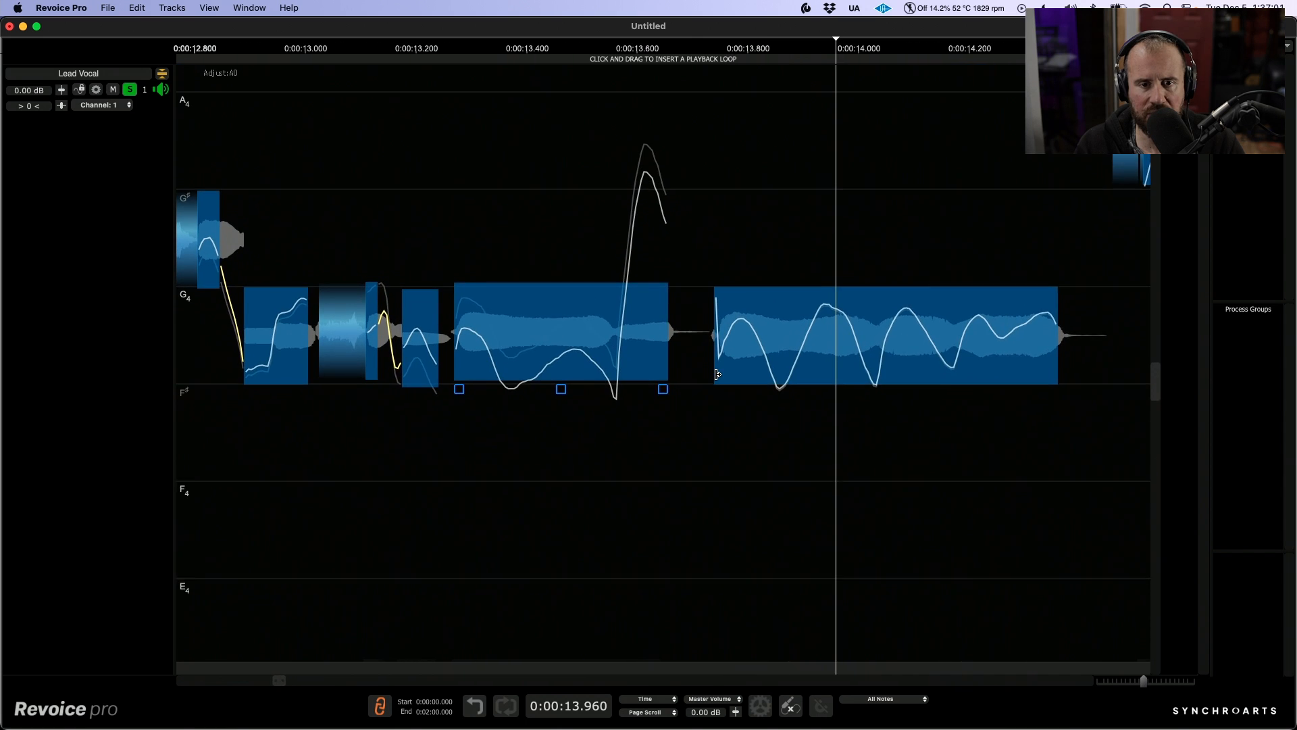
- Cut the long note at its pitch spike, then select the note left of the cut
right_click(715, 372)
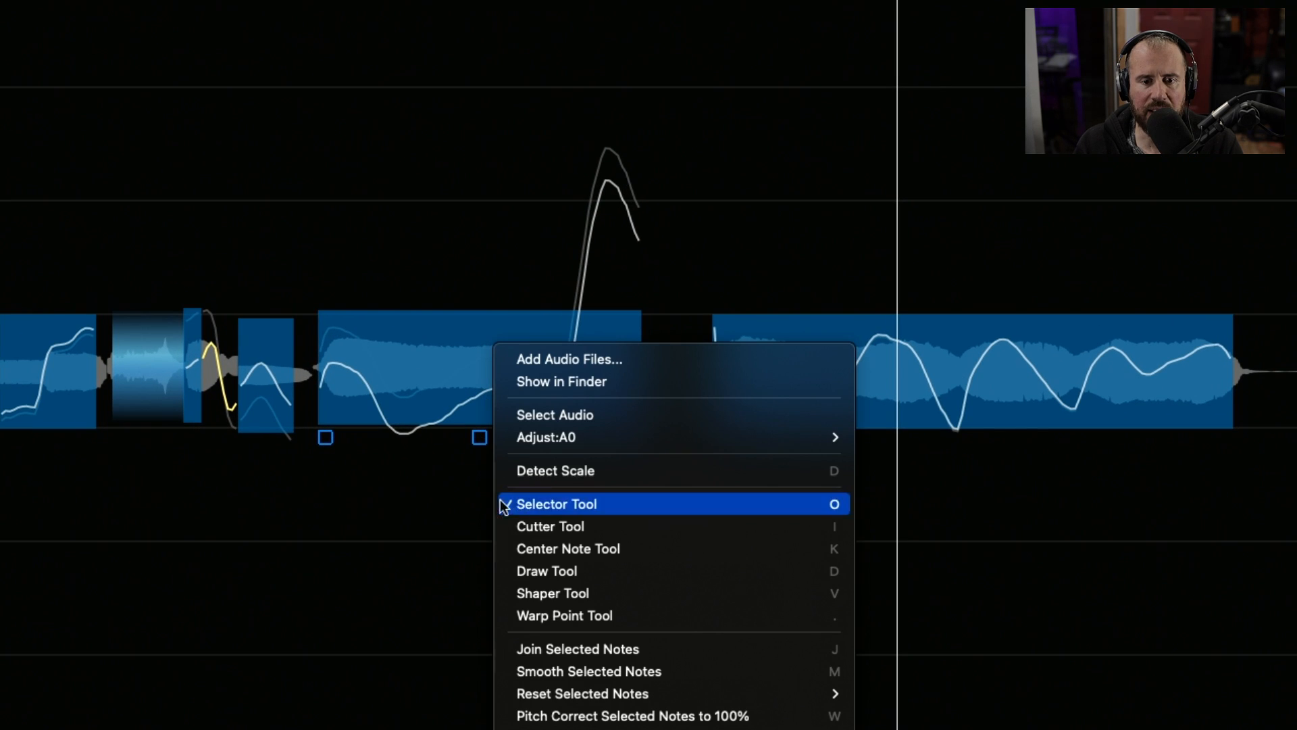
left_click(556, 504)
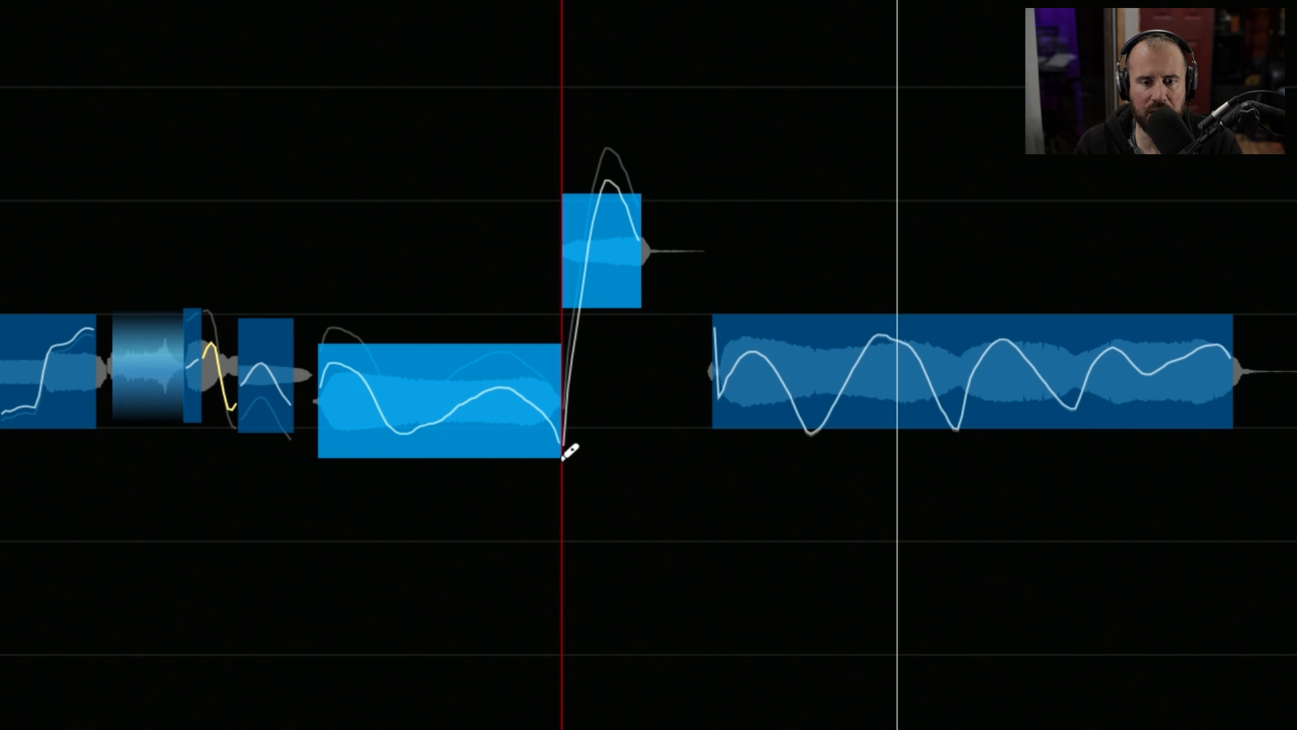
right_click(567, 451)
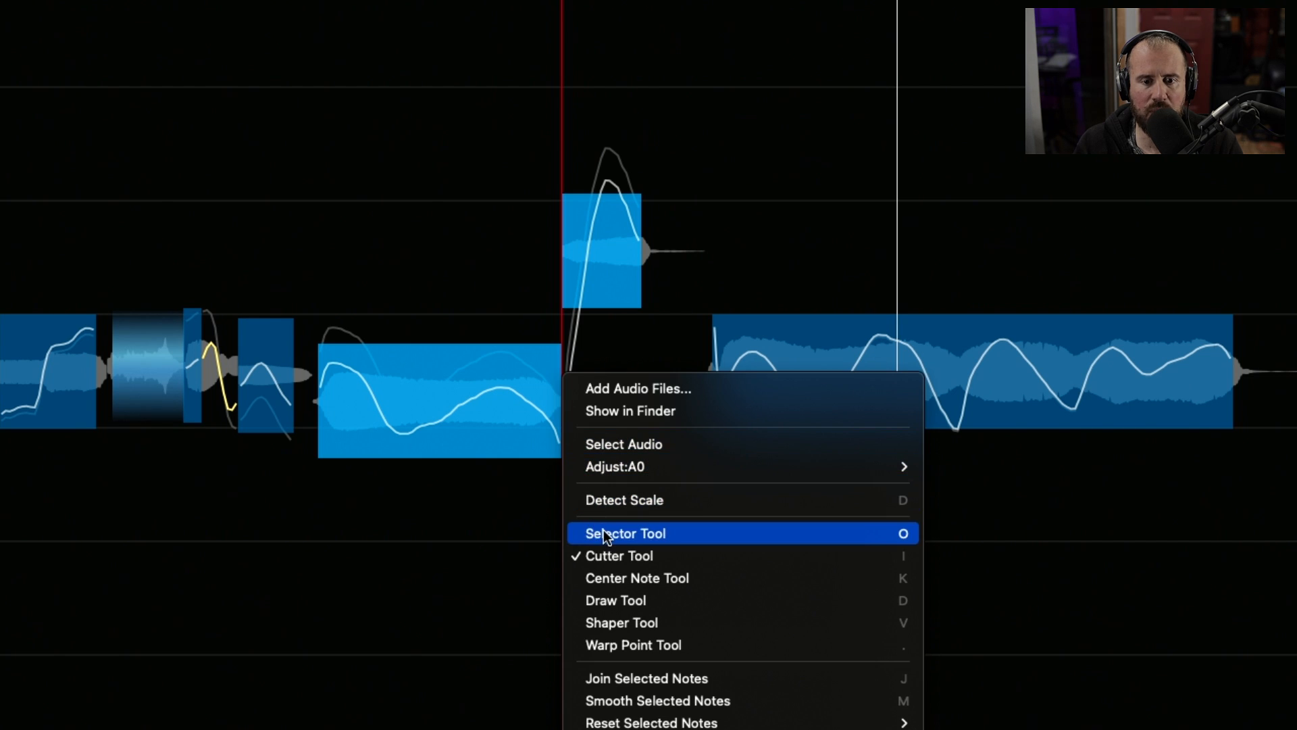
left_click(624, 533)
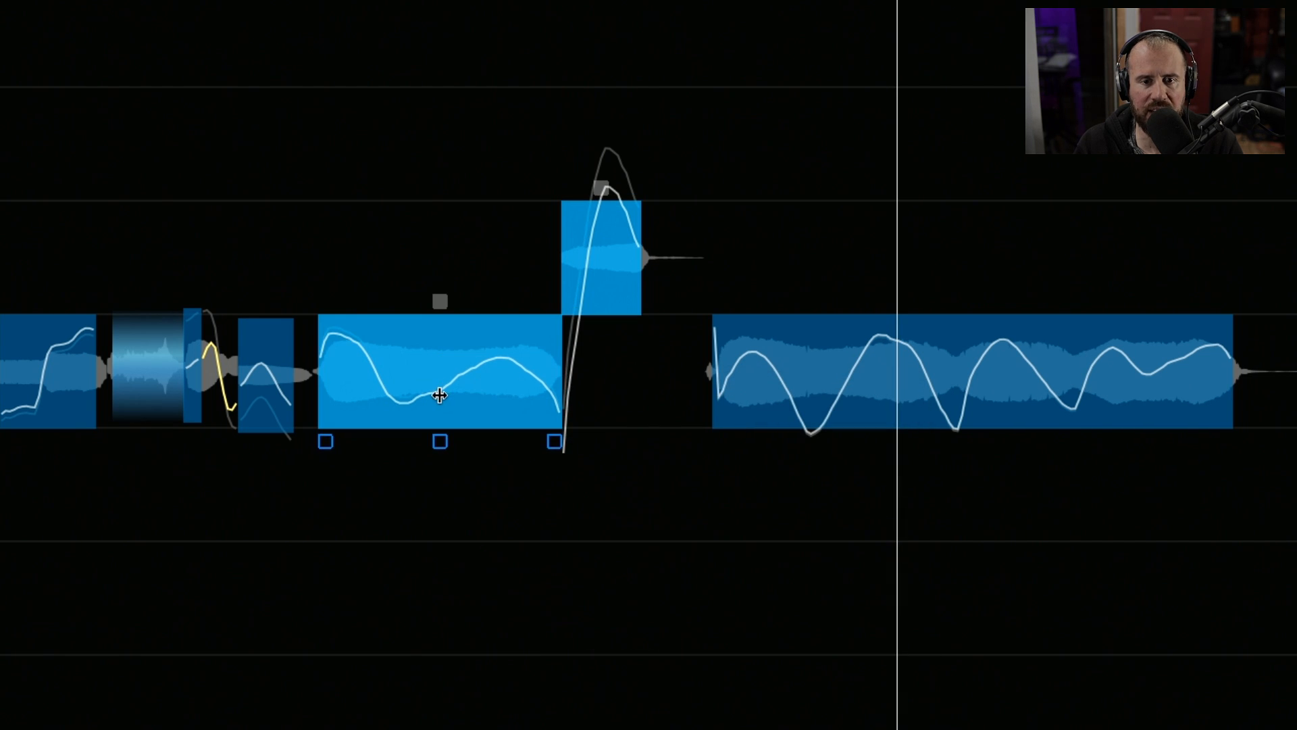
left_click(623, 506)
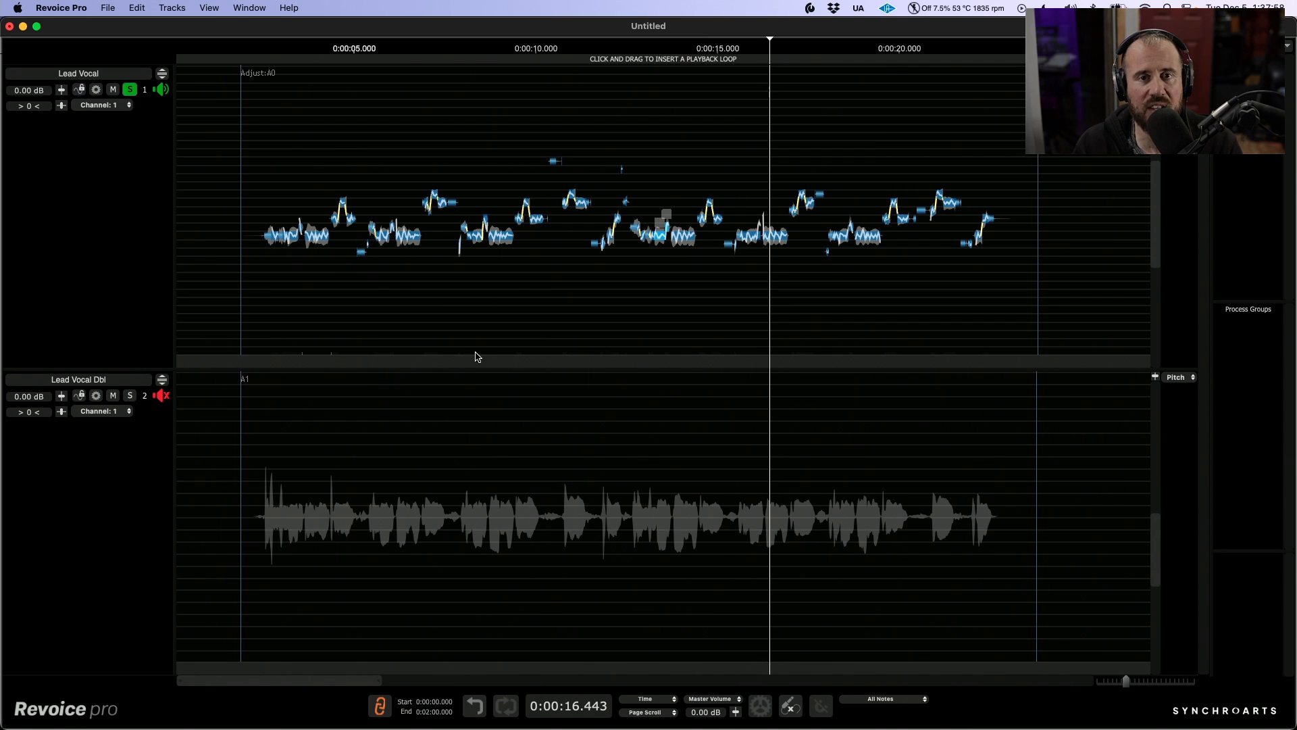
mouse_move(579, 354)
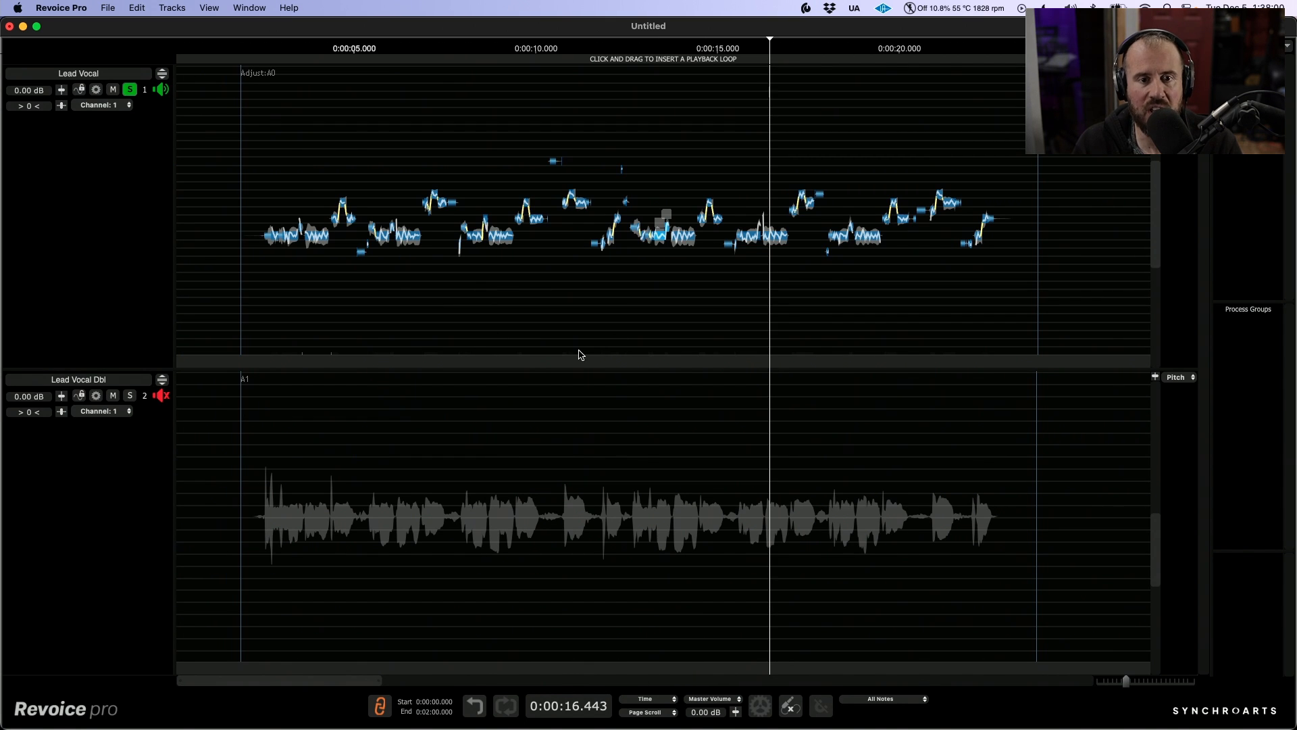
mouse_move(474, 288)
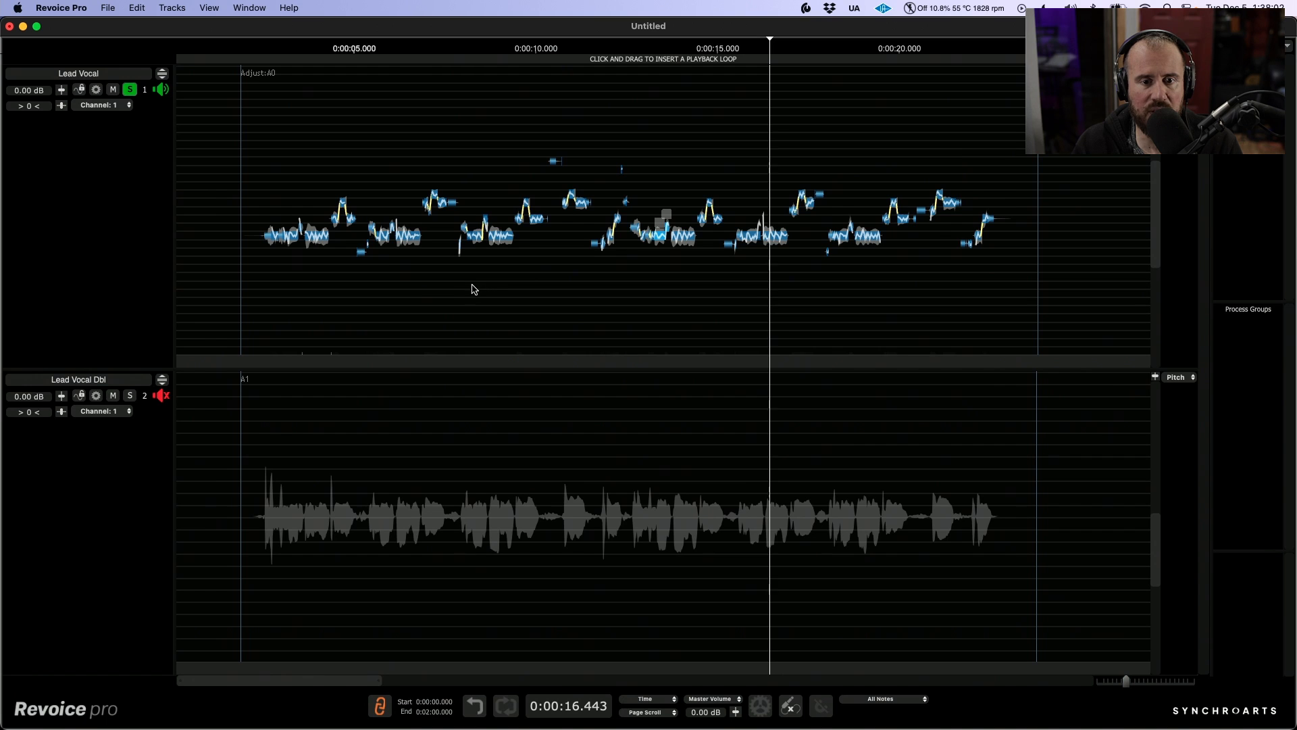
mouse_move(536, 328)
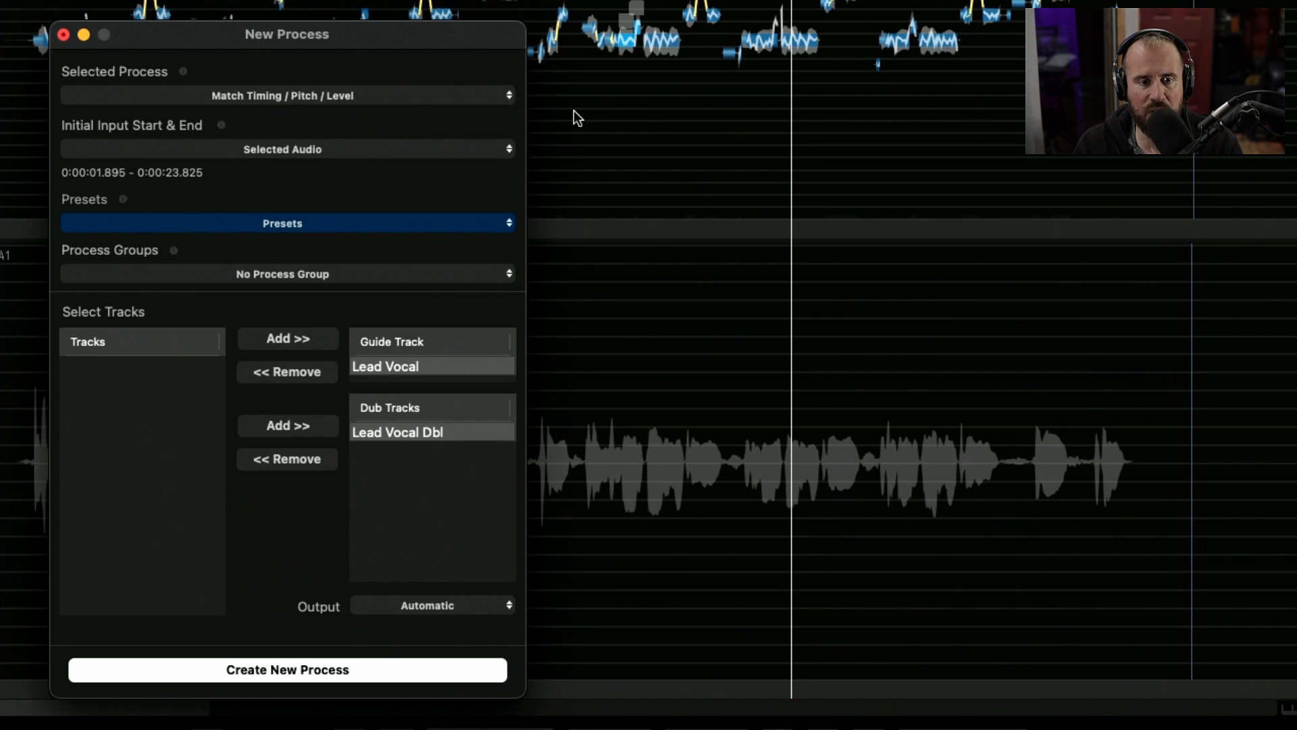
- Create a match process using the Slightly Loose-Timing + Pitch Match All Notes preset
left_click(281, 222)
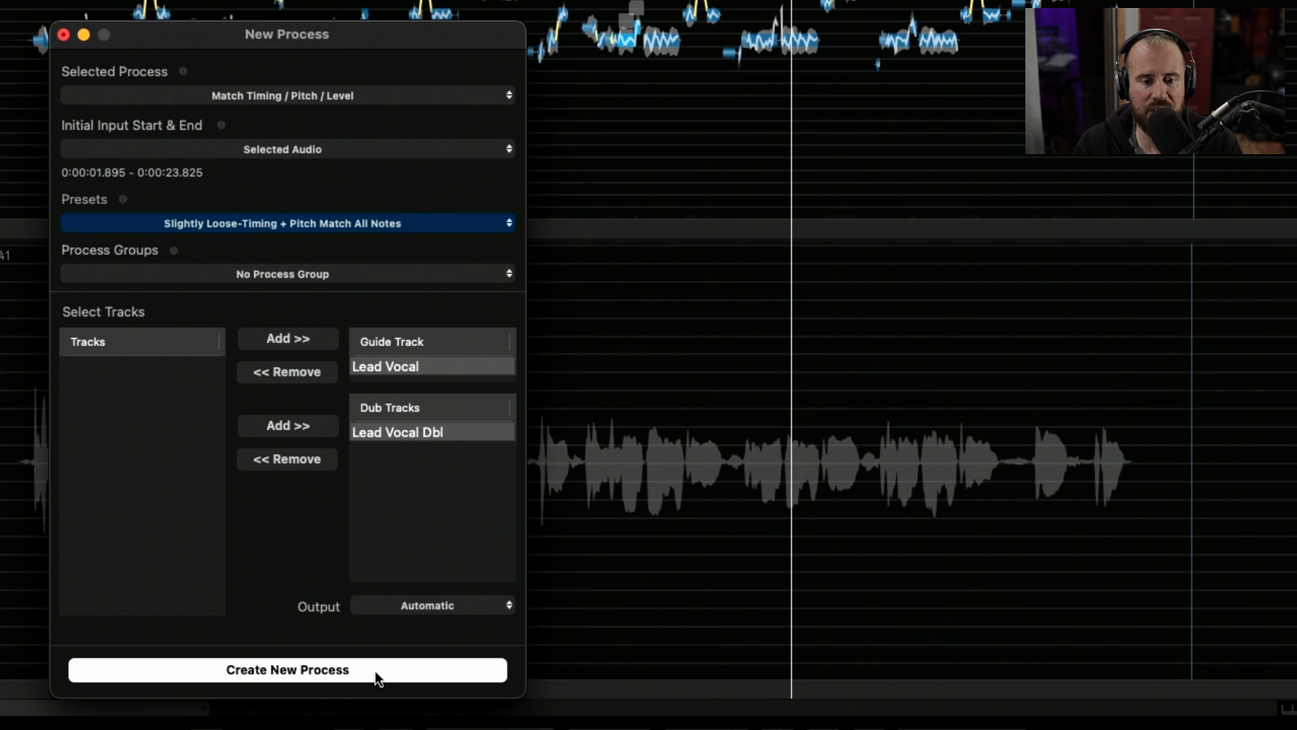
left_click(287, 670)
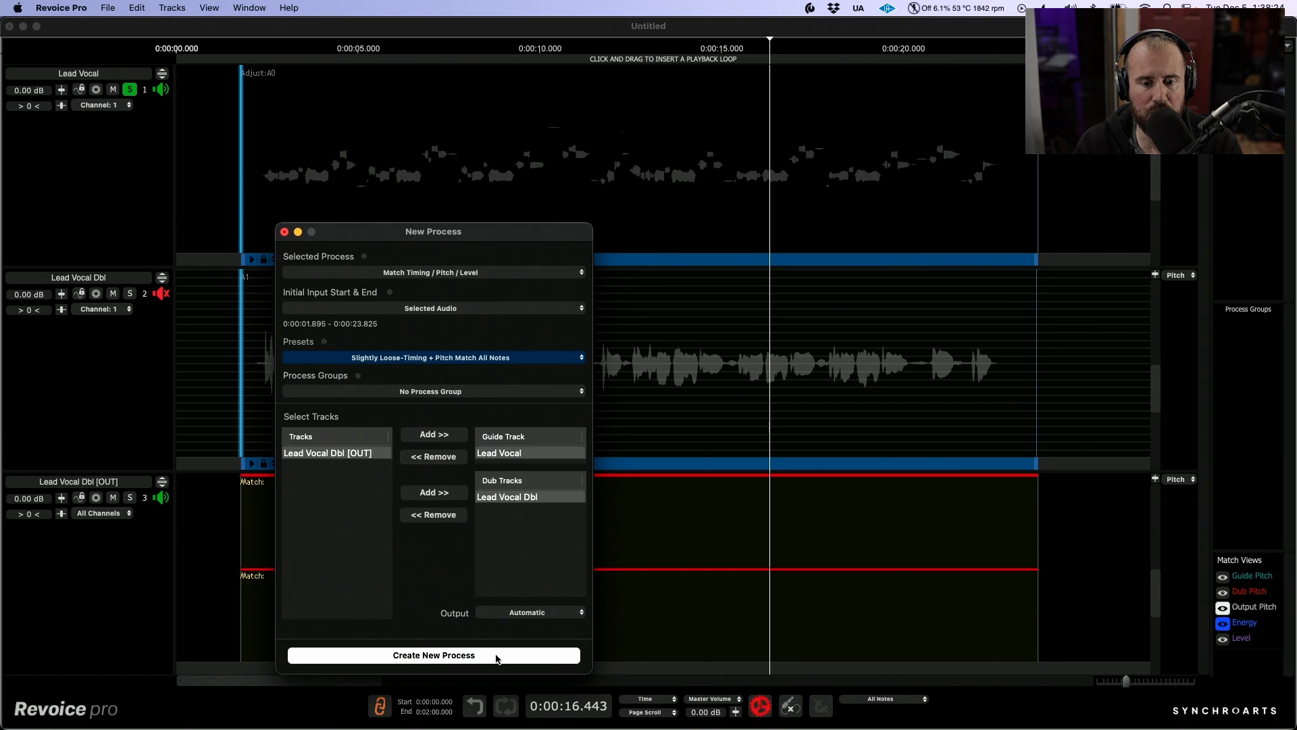
left_click(434, 655)
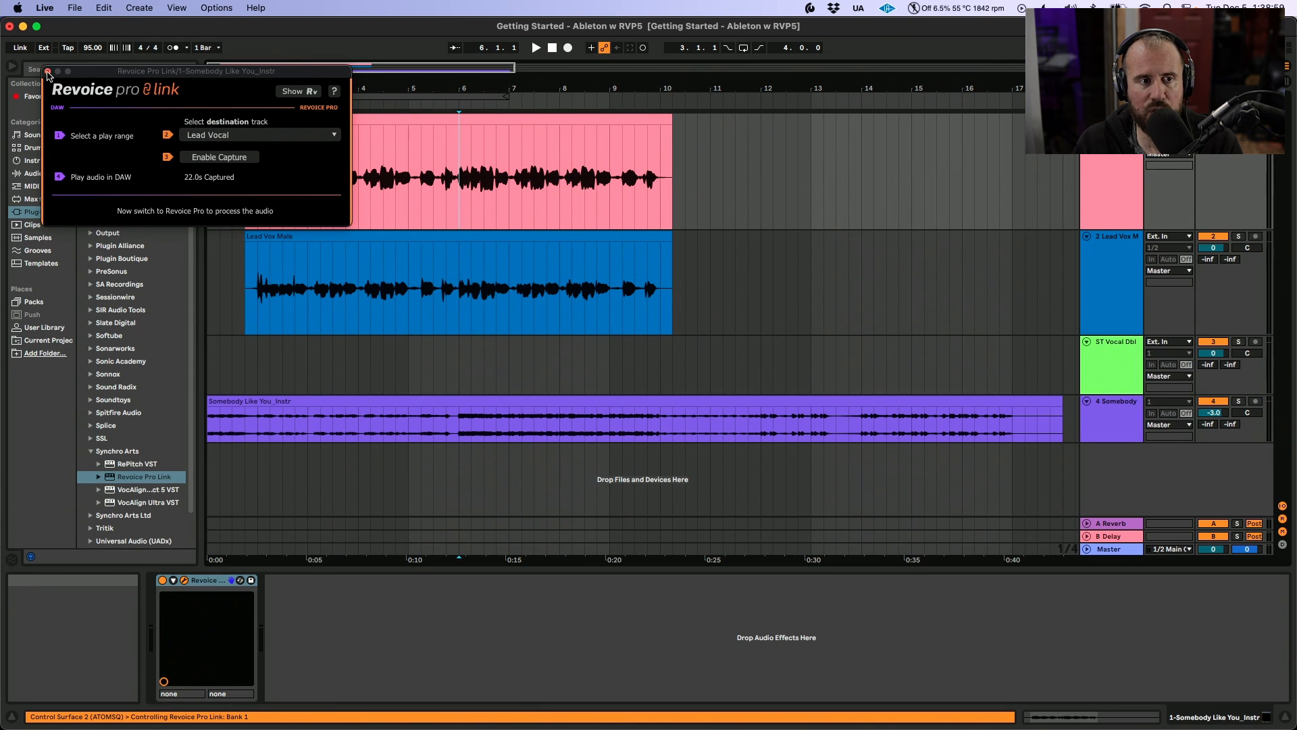
- Close the Revoice Pro Link window and select the Lead Vox Male clip in Live
left_click(48, 74)
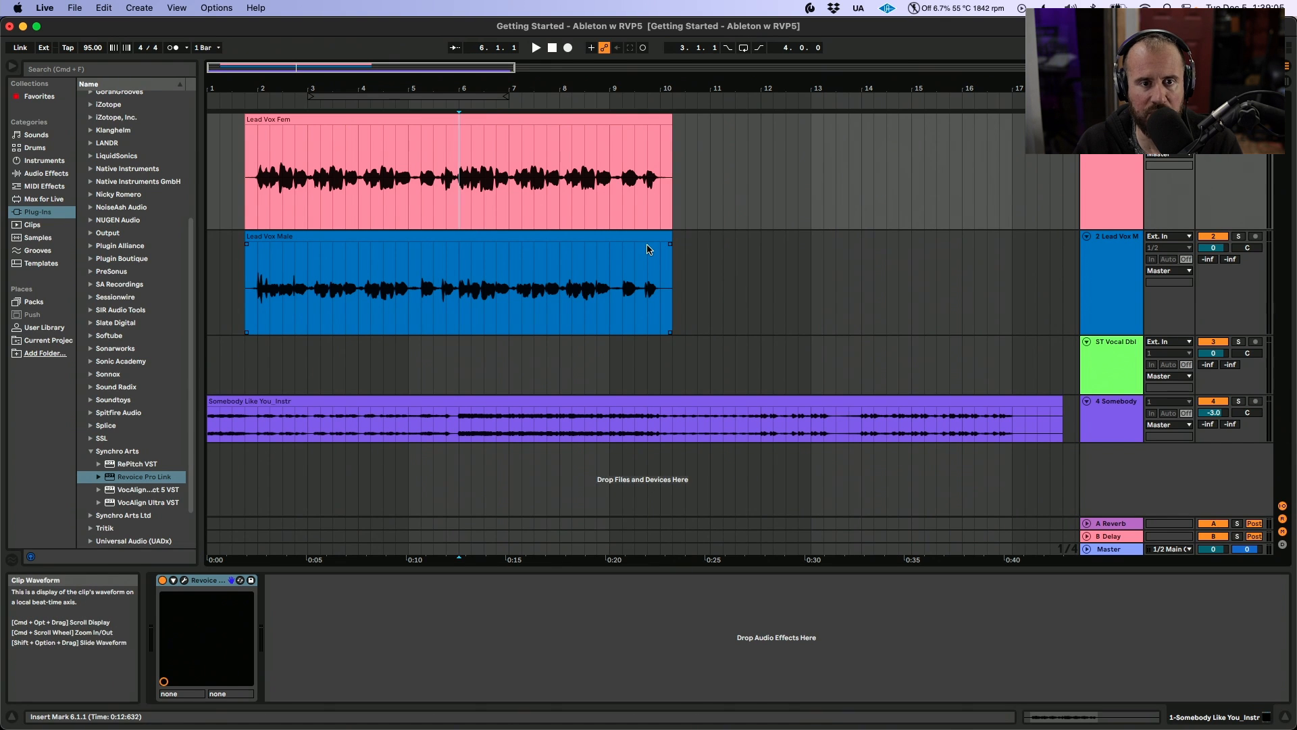
left_click(535, 47)
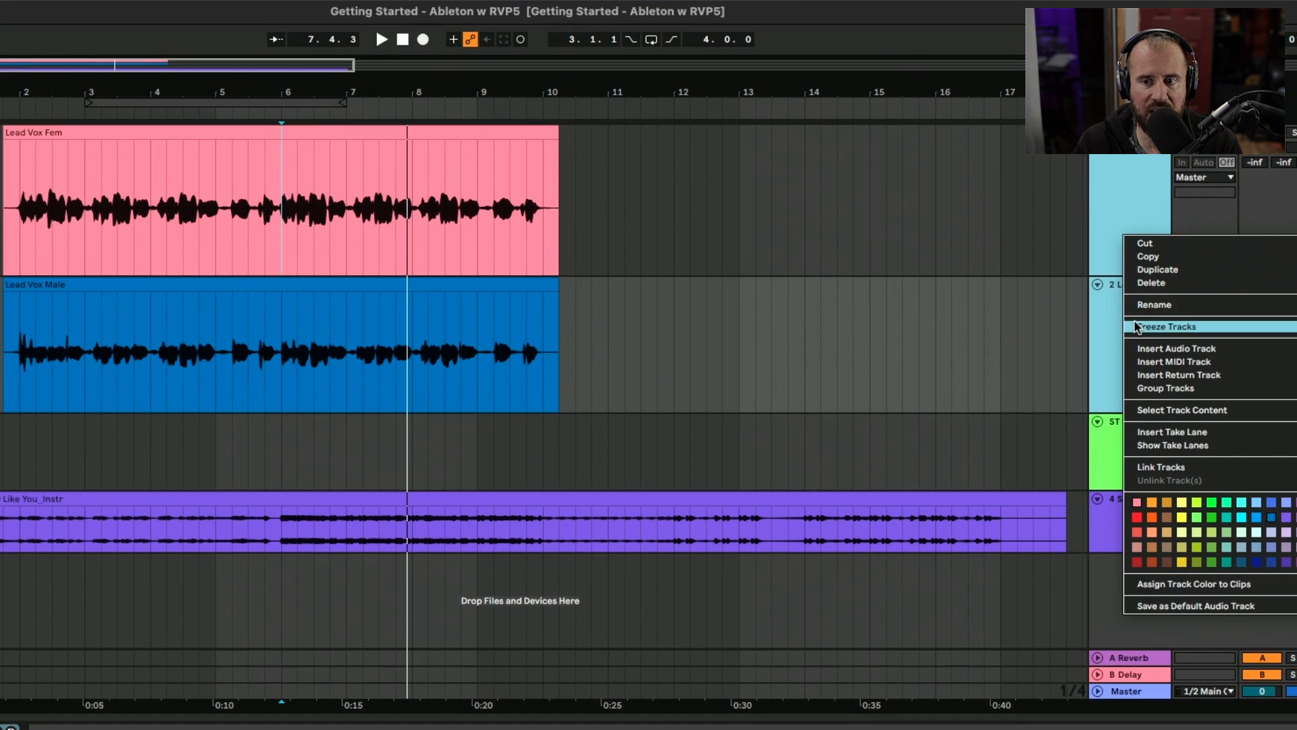
- Freeze, then flatten the Lead Vox Fem and Lead Vox Male tracks into audio
left_click(1165, 326)
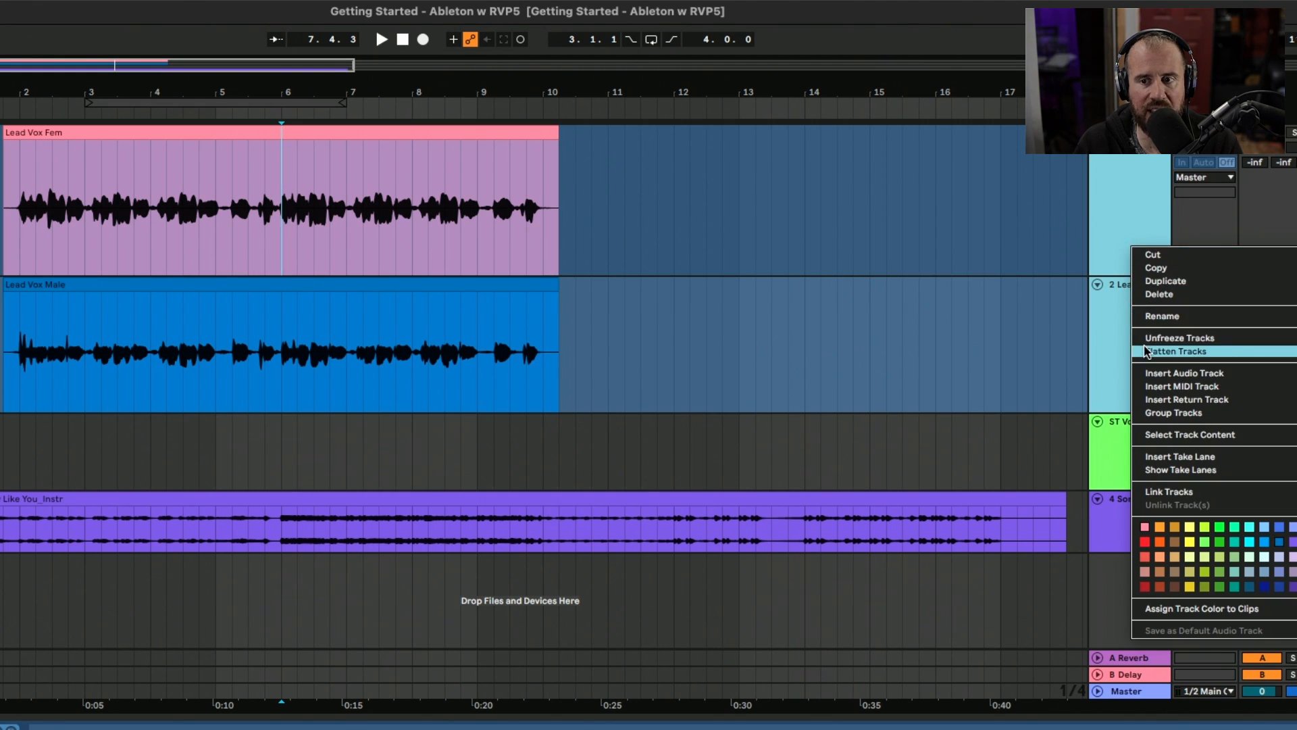
left_click(1176, 350)
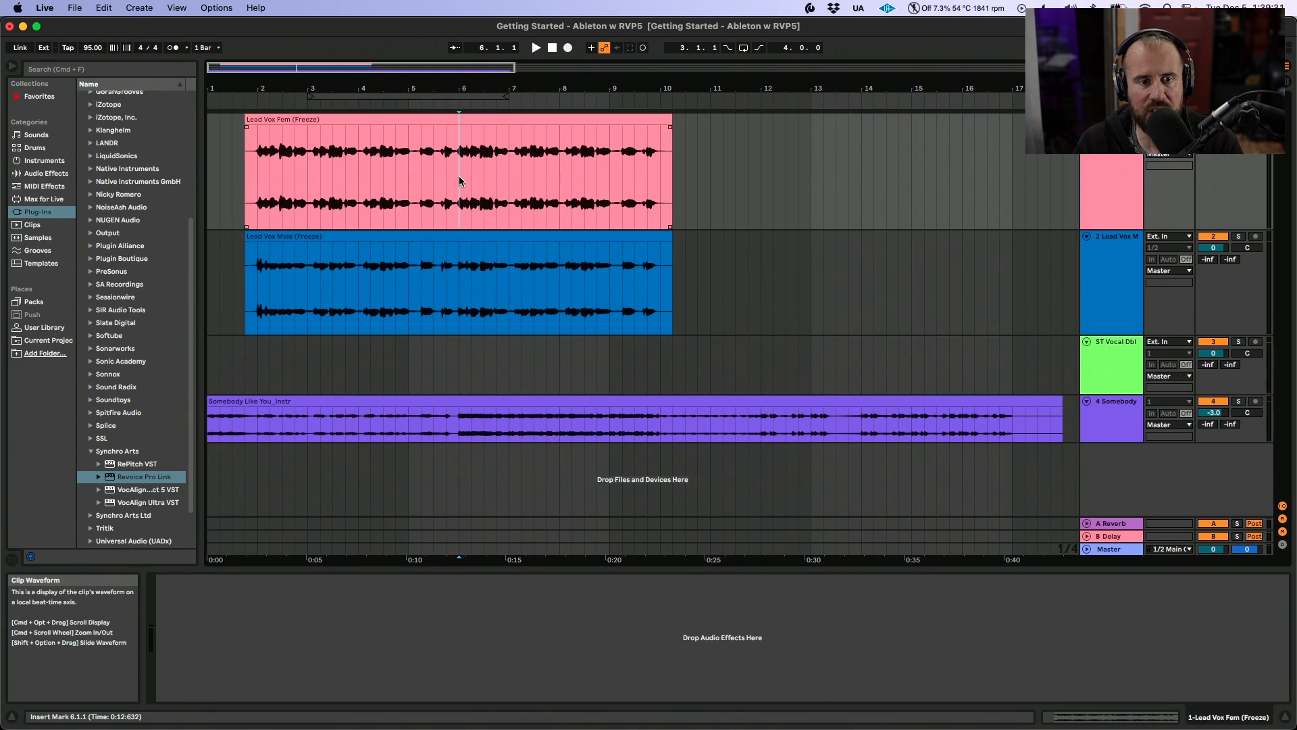
left_click(535, 47)
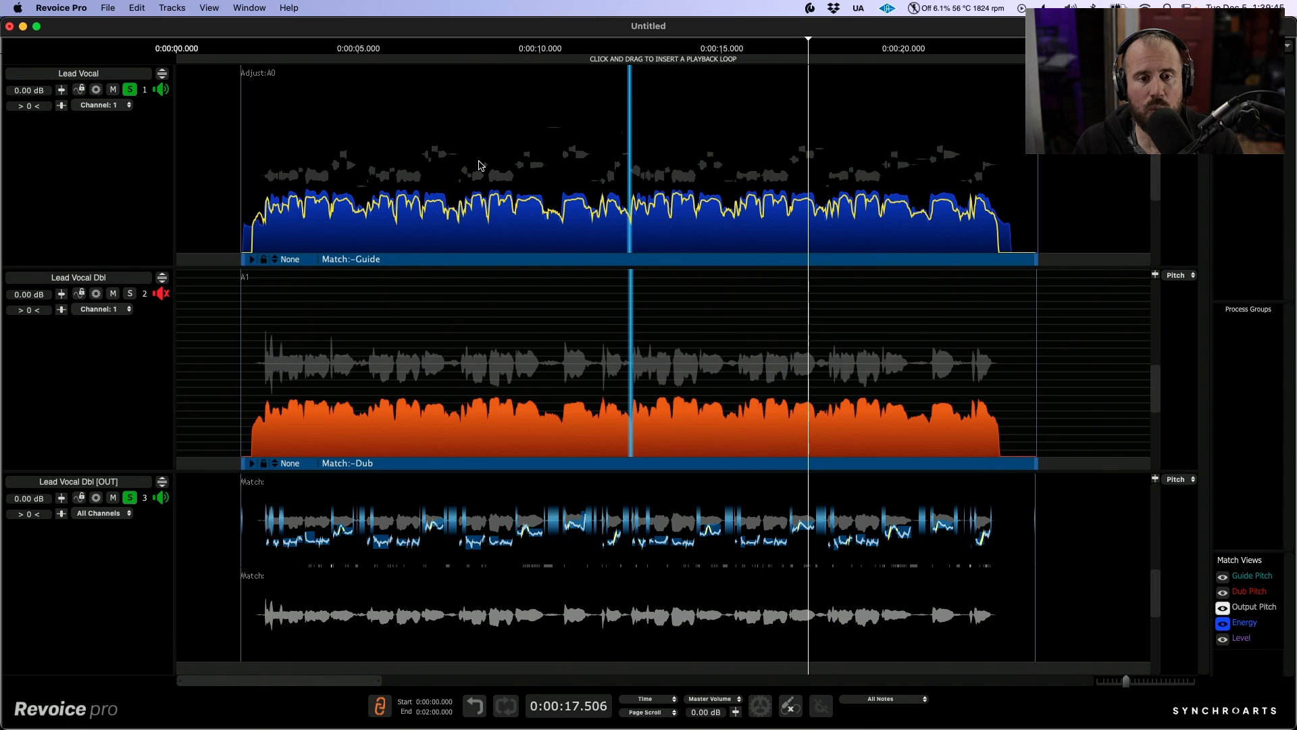
mouse_move(910, 133)
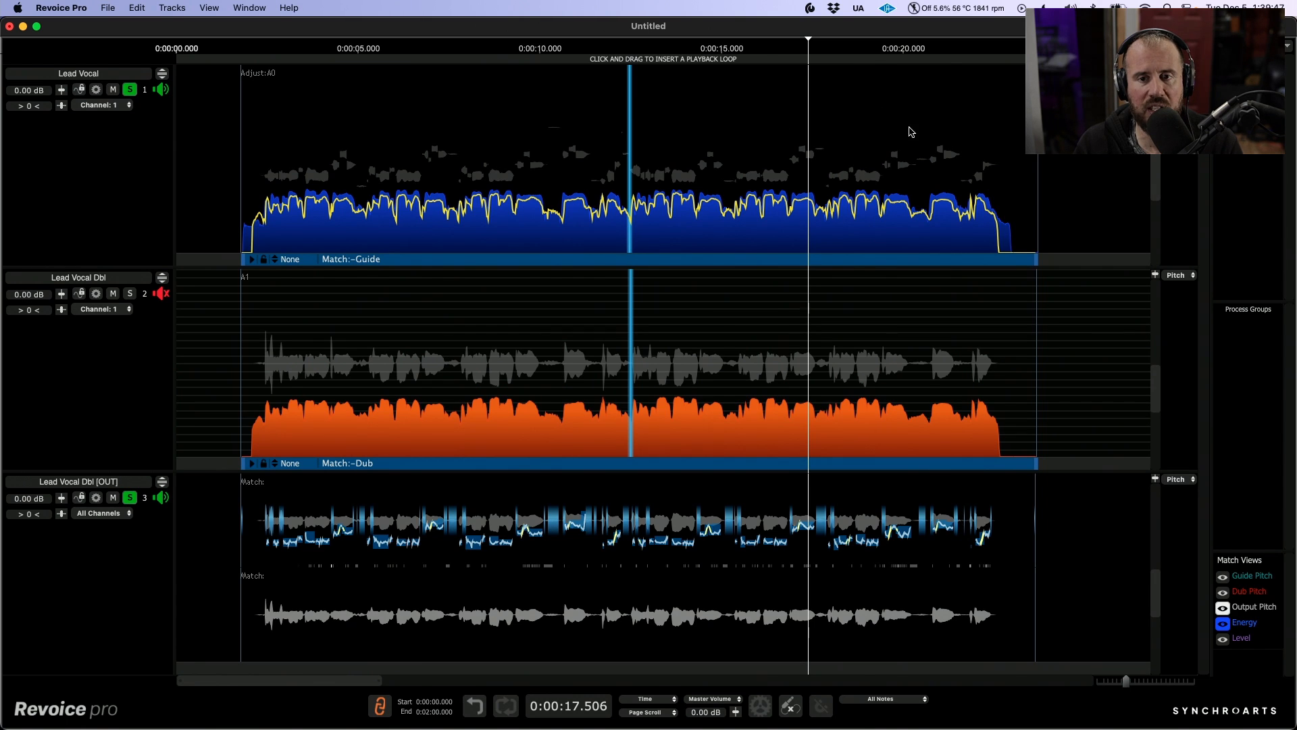
mouse_move(724, 157)
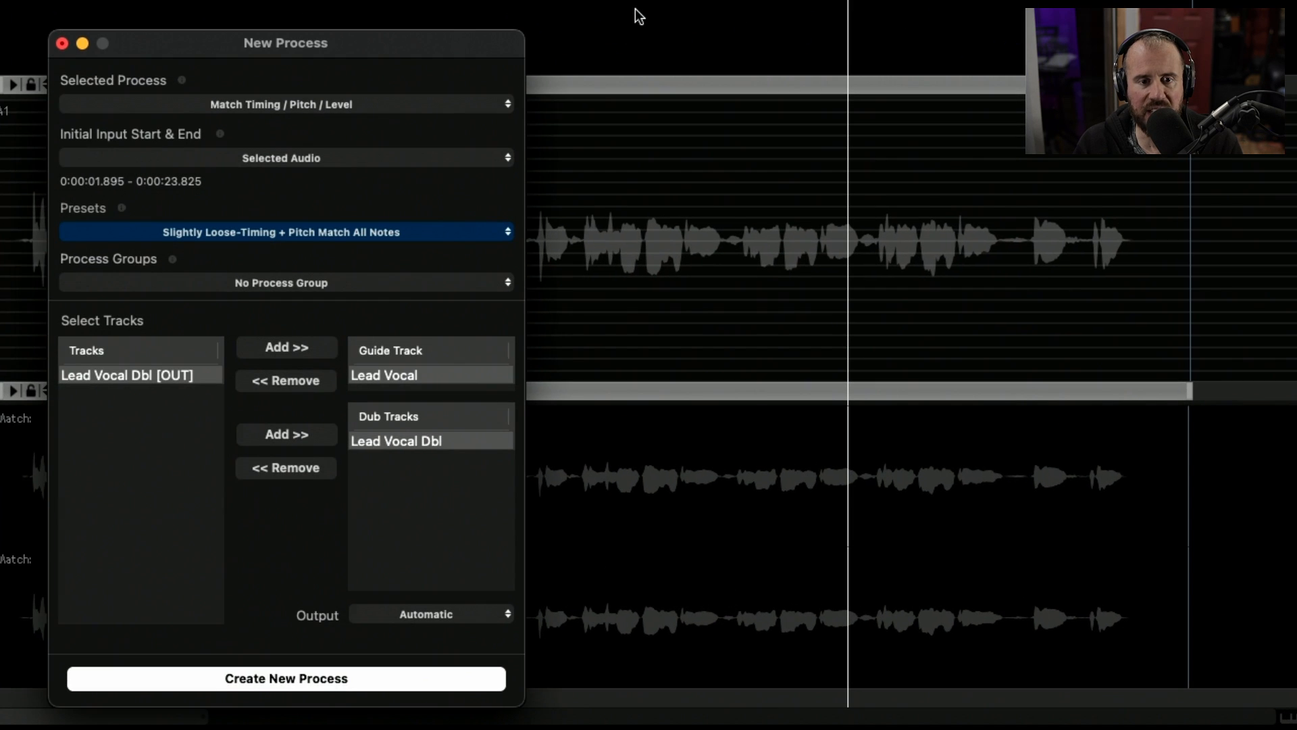
mouse_move(512, 97)
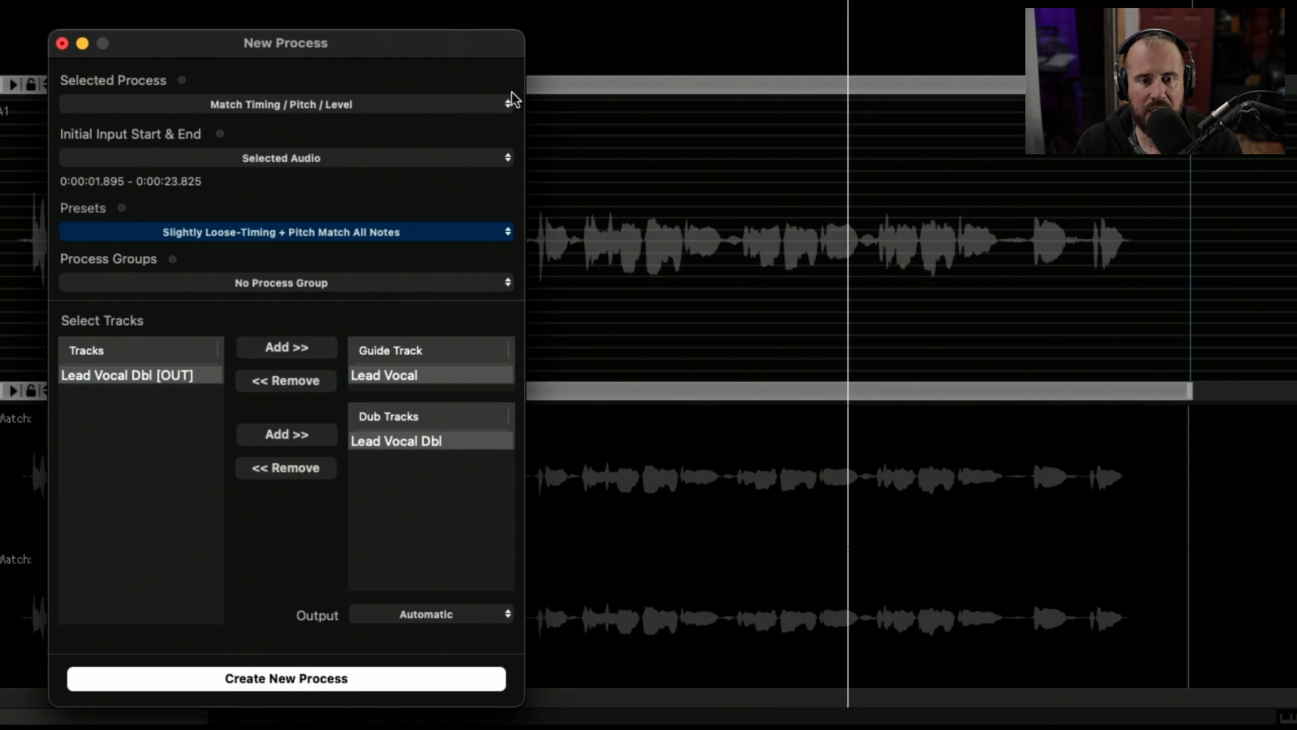
- Create a Doubler process on Lead Vocal using the Stereo Vocal Mild preset
left_click(280, 103)
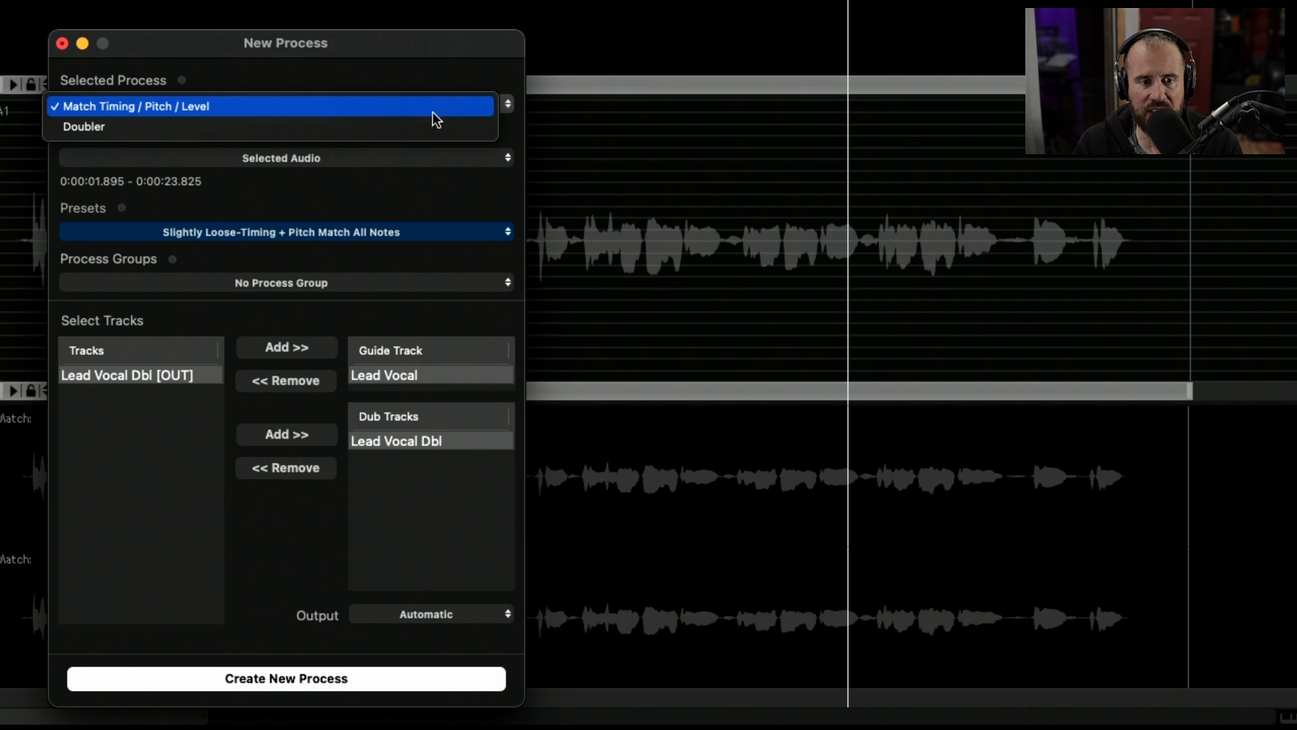
left_click(85, 126)
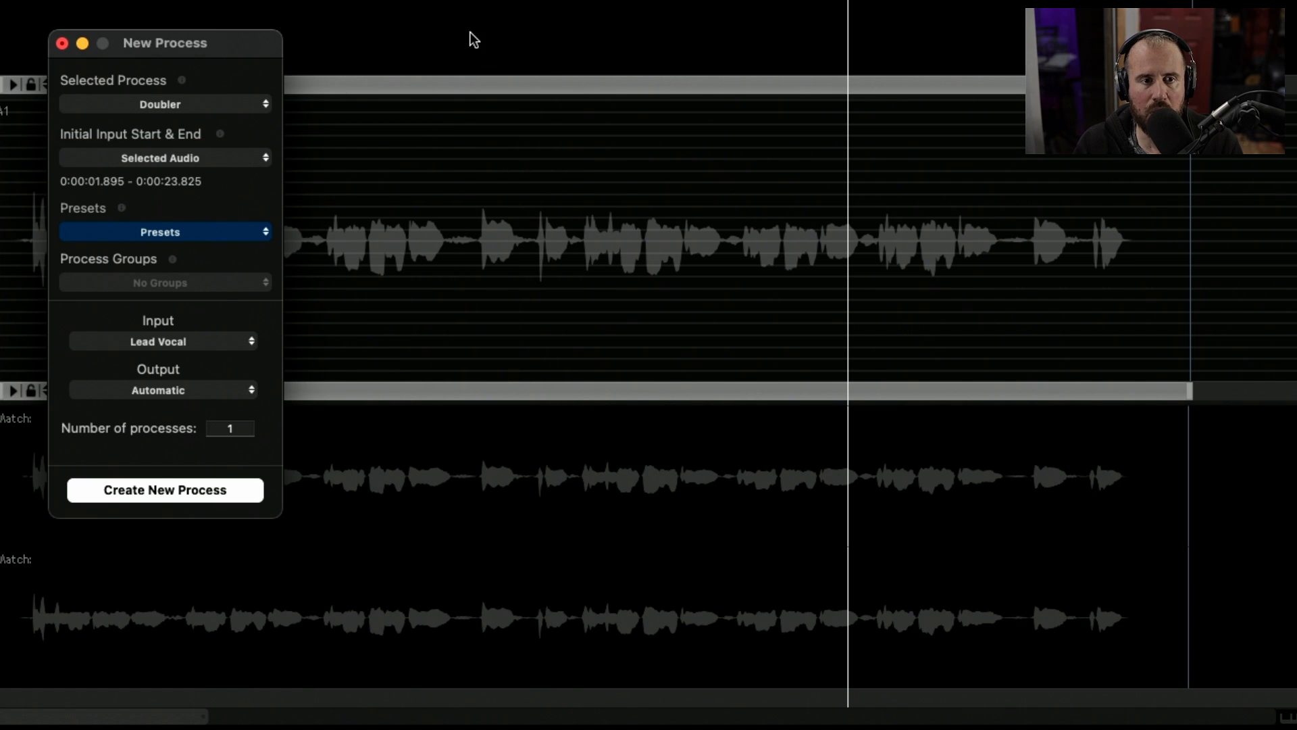
left_click(159, 232)
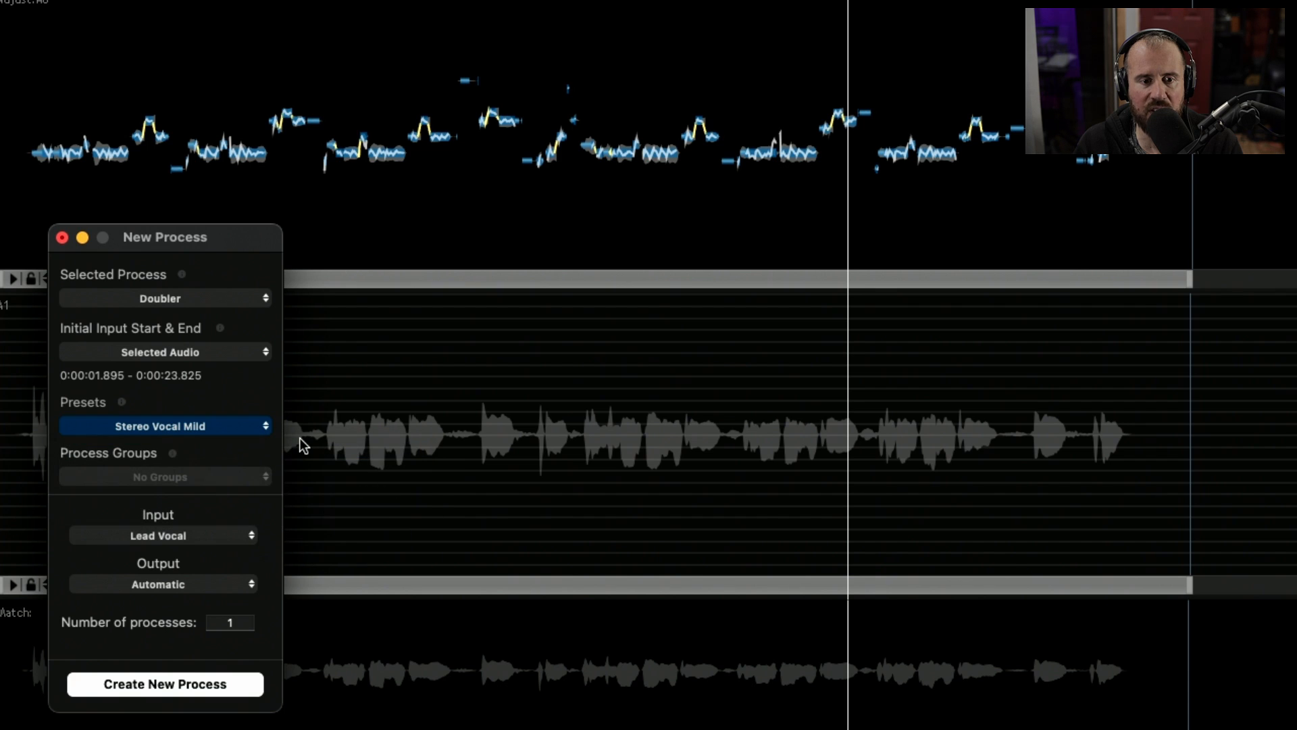
mouse_move(180, 538)
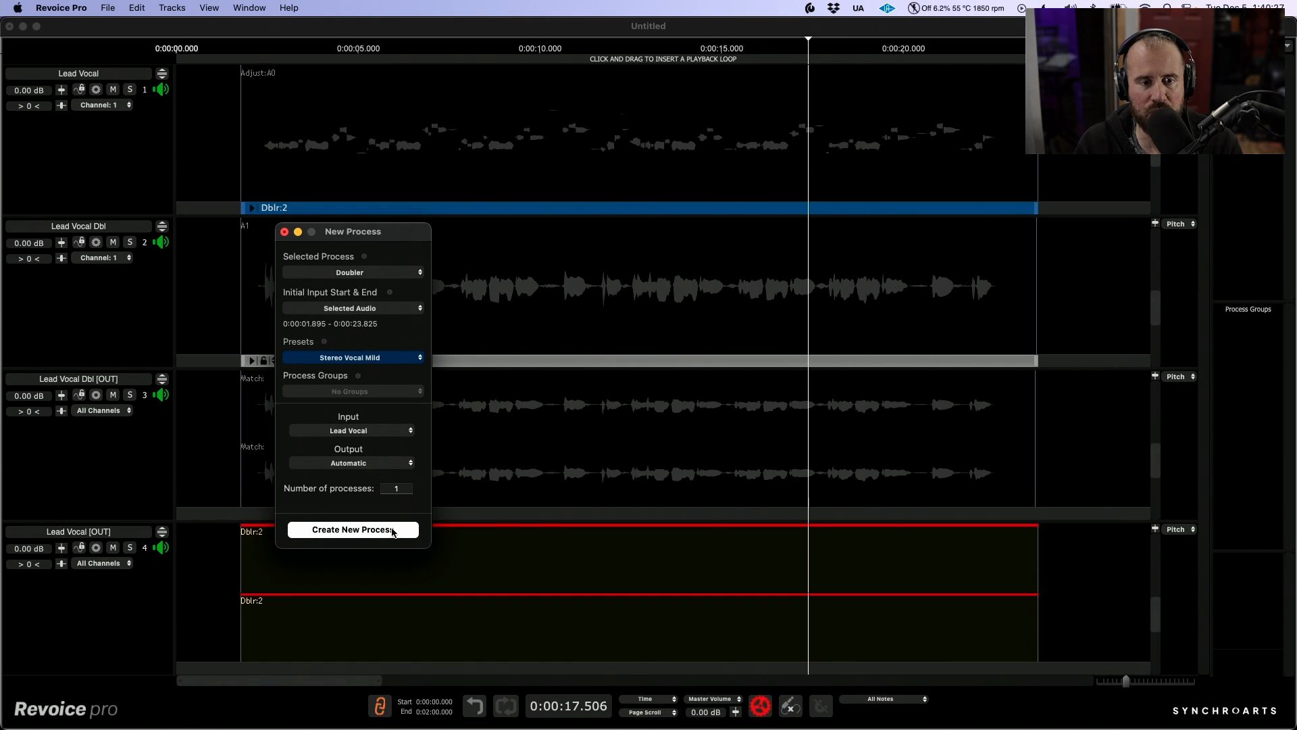
left_click(352, 530)
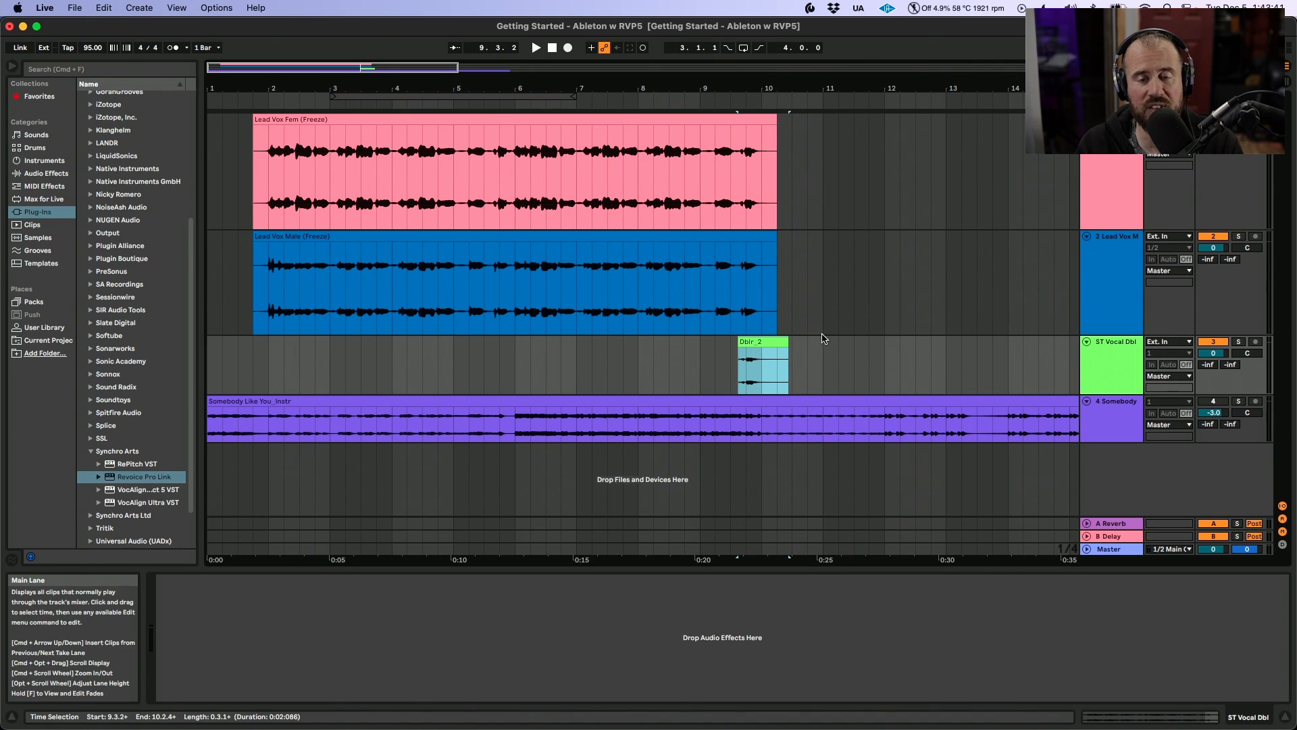
- Select the frozen Lead Vox Fem clip in Live's arrangement
left_click(513, 174)
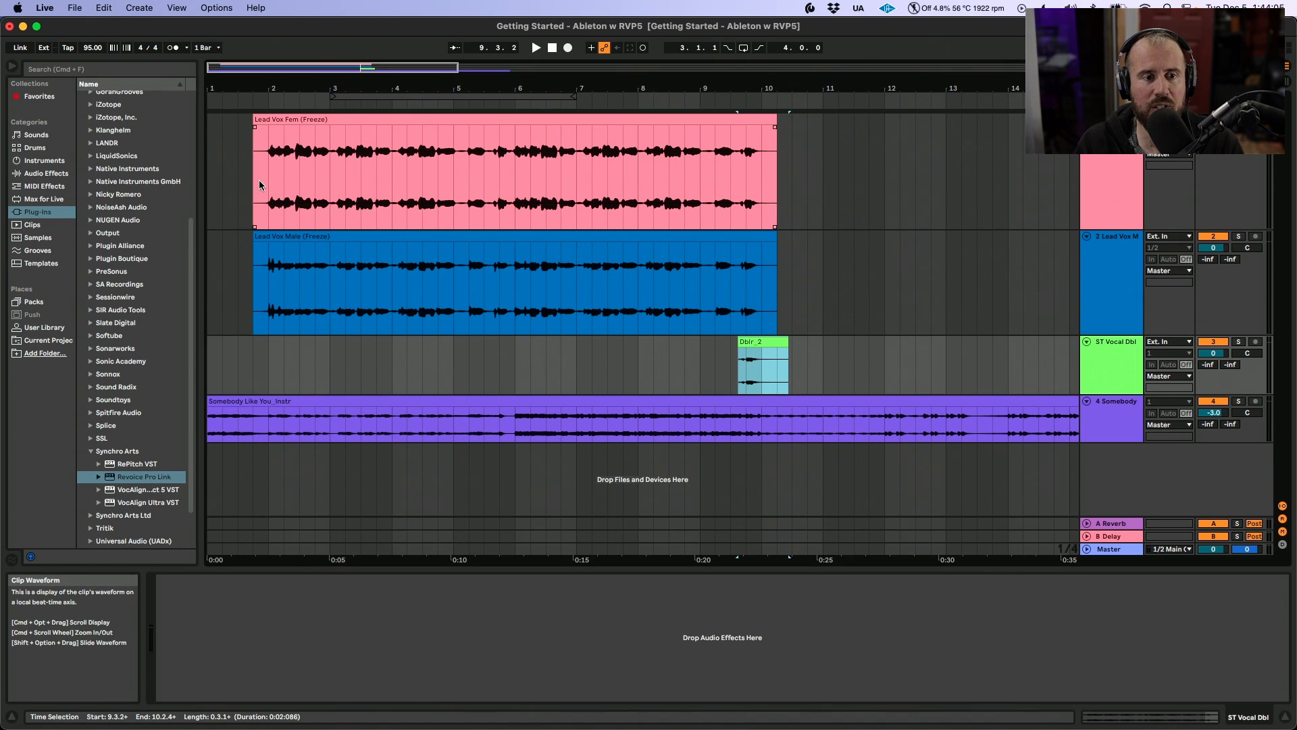